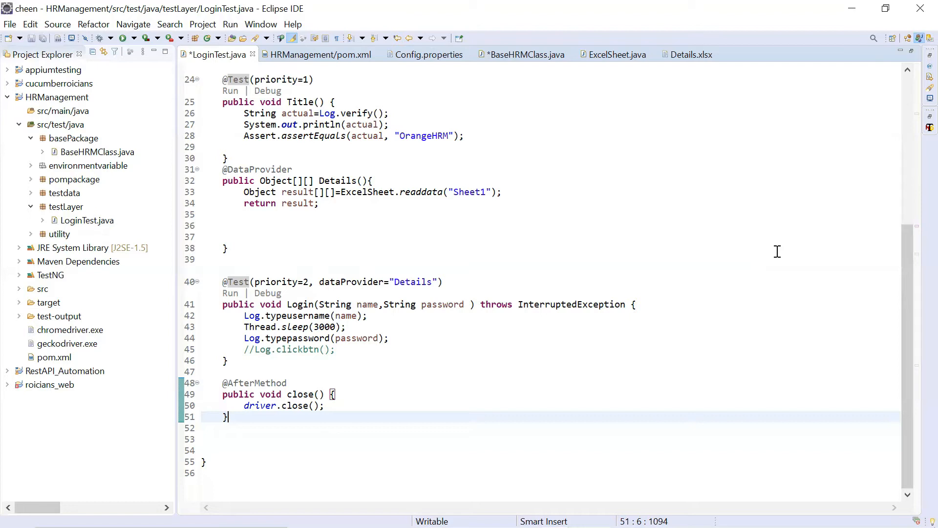
pyautogui.moveTo(595, 224)
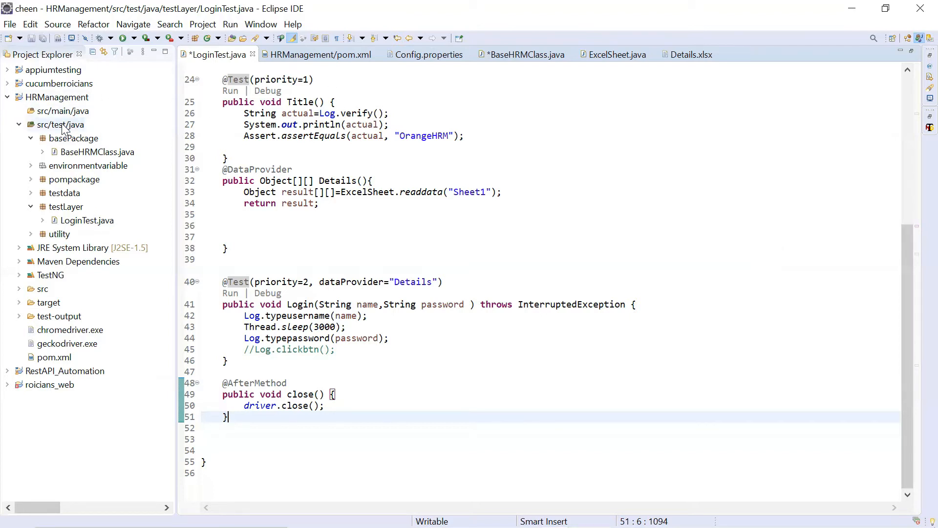
# Step: Create a new Java package named screenshots under the src/test/java source folder
pyautogui.rightClick(60, 124)
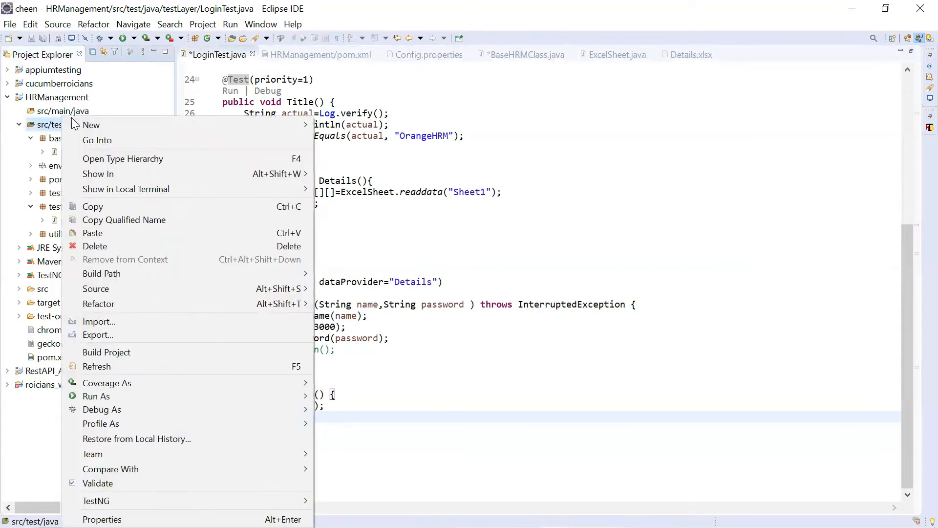
pyautogui.moveTo(91, 124)
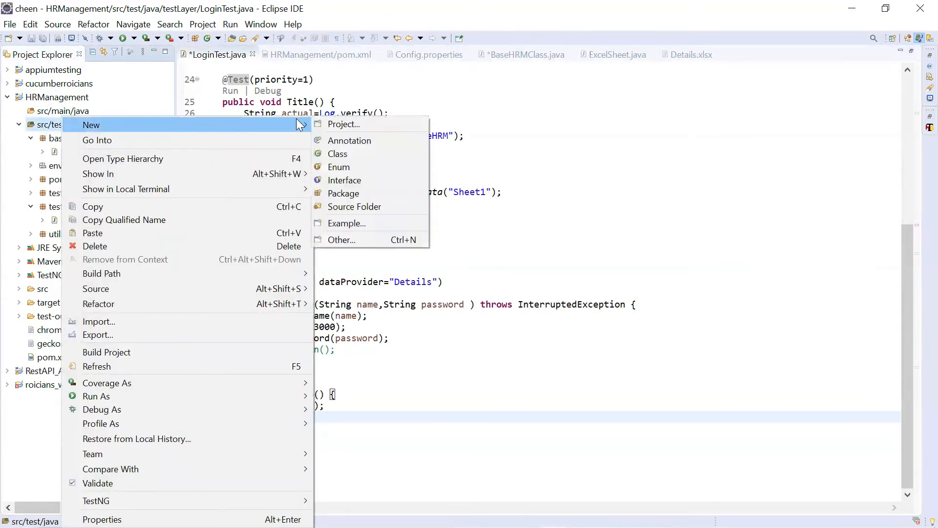
pyautogui.click(343, 194)
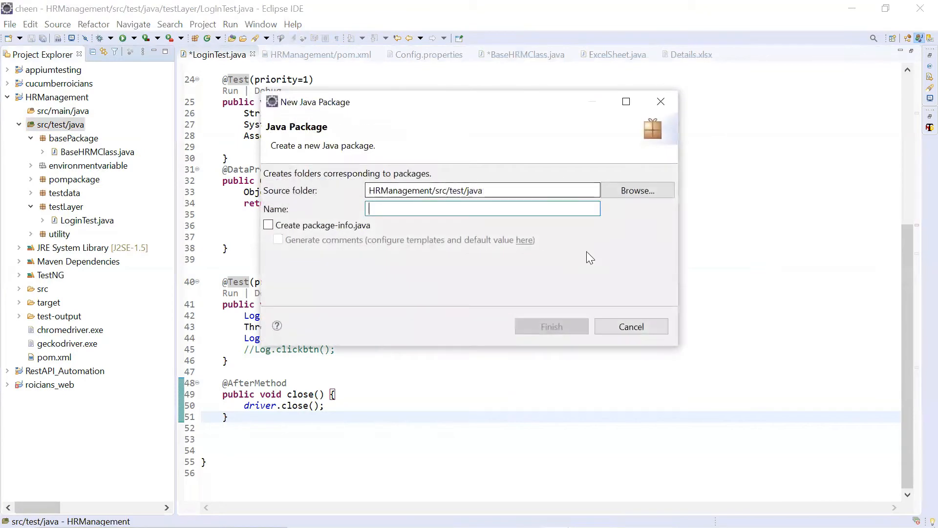
pyautogui.write('scr')
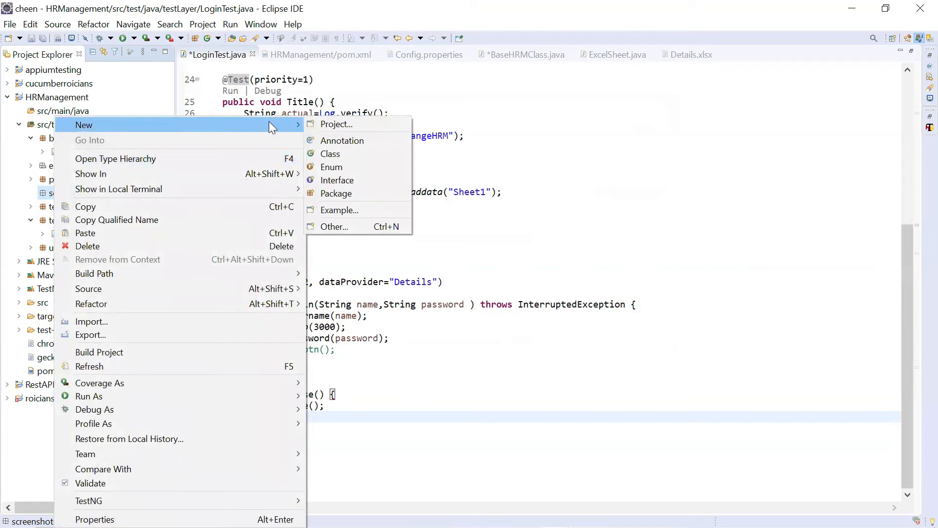
pyautogui.moveTo(335, 226)
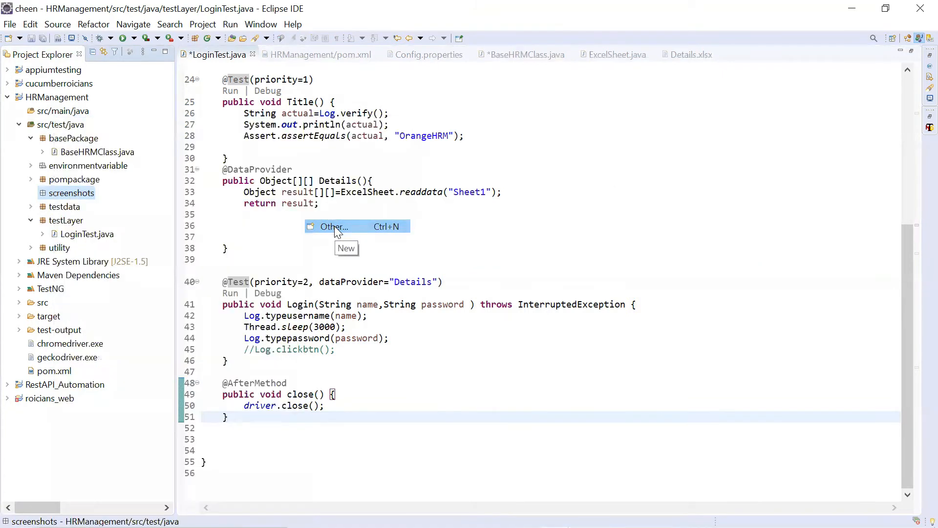
# Step: Create a plain folder named Screenshots inside the screenshots package via the General > Folder wizard
pyautogui.click(332, 226)
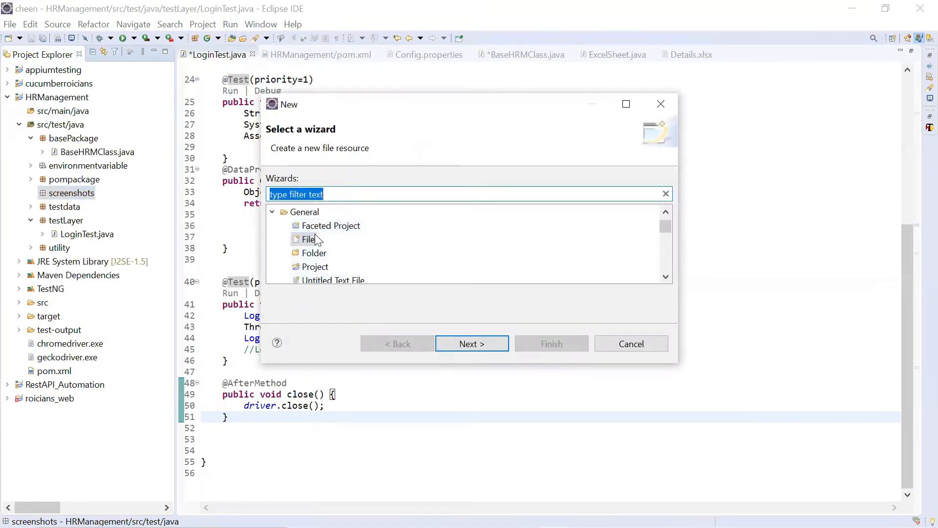
pyautogui.click(314, 252)
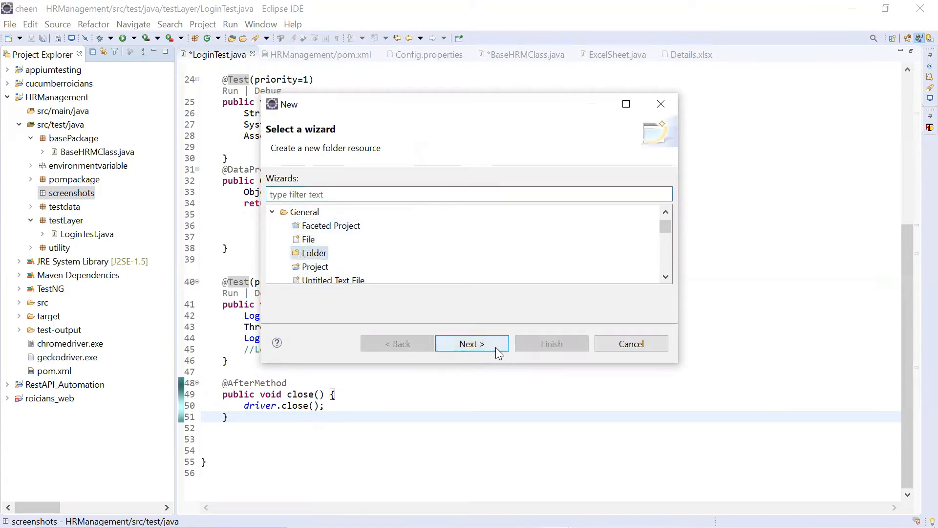
pyautogui.click(471, 343)
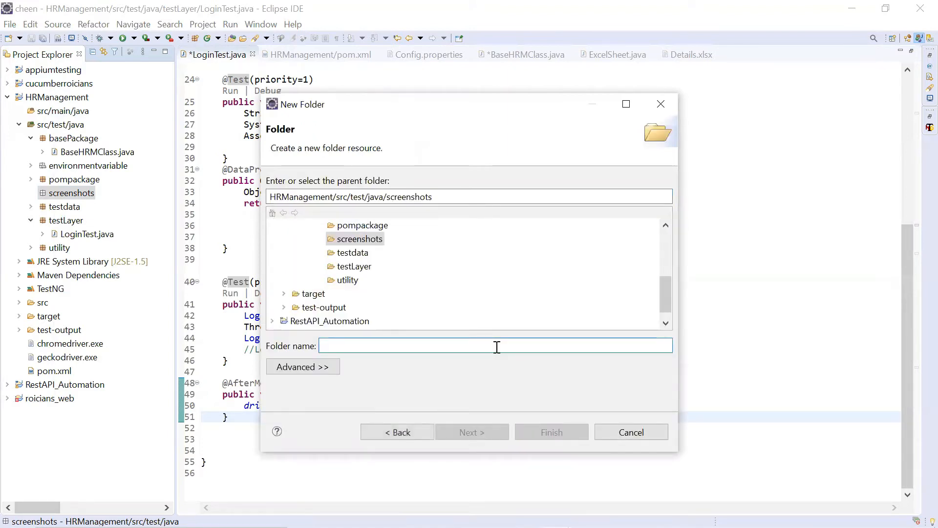
pyautogui.write('Screen')
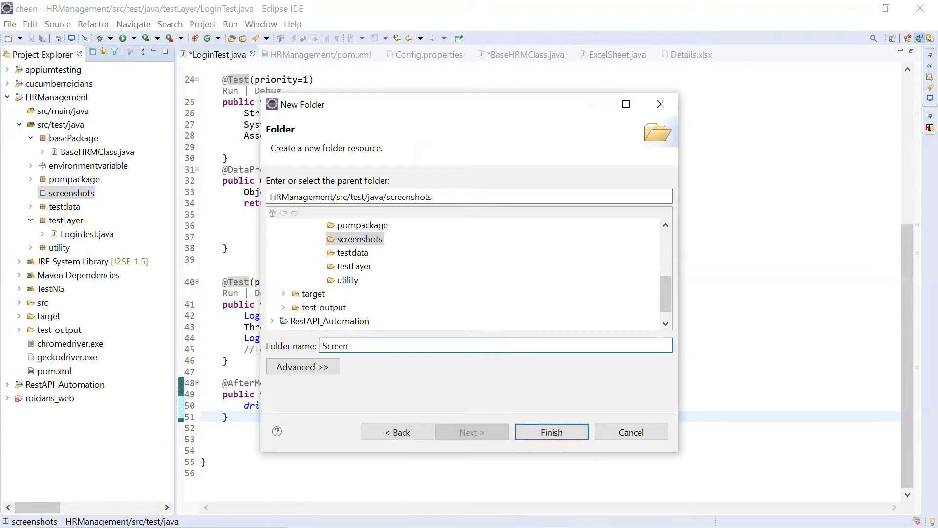
pyautogui.write('shots')
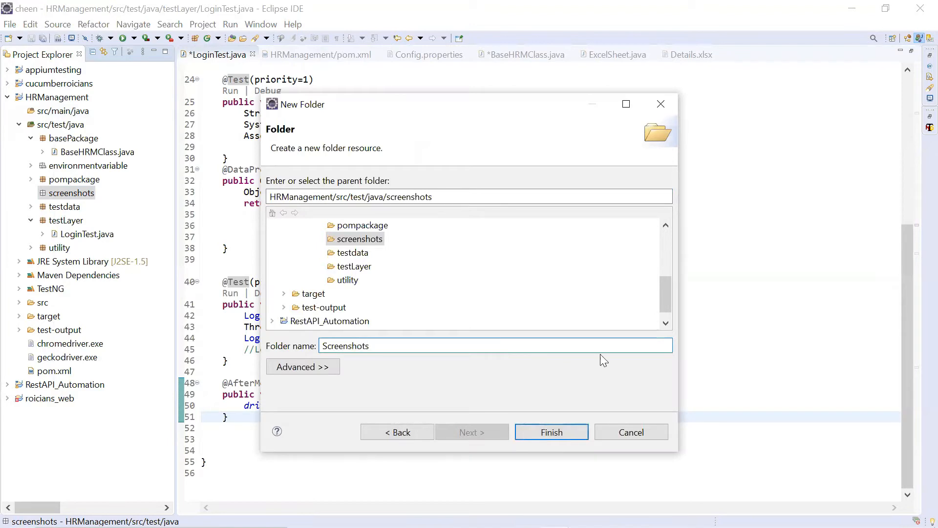
pyautogui.click(550, 432)
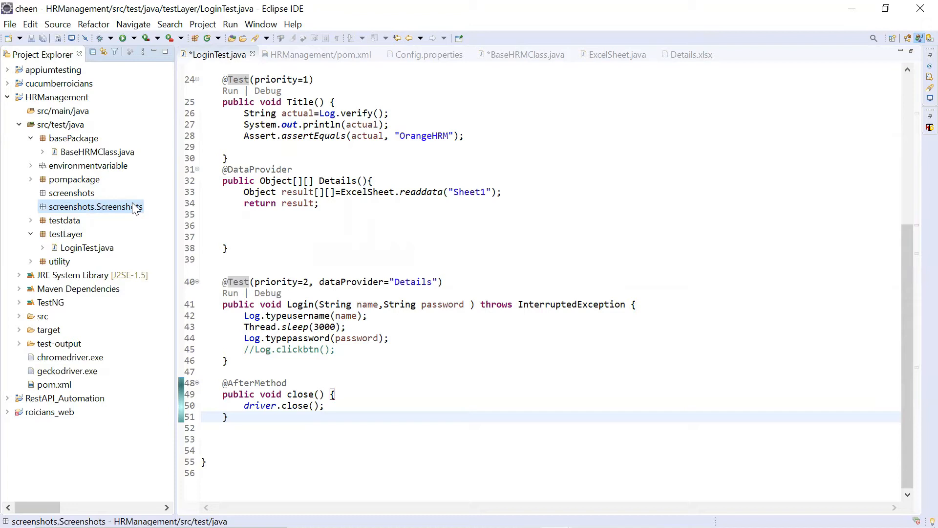
# Step: In BaseHRMClass.java, begin a new method with the modifiers public static void
pyautogui.click(98, 151)
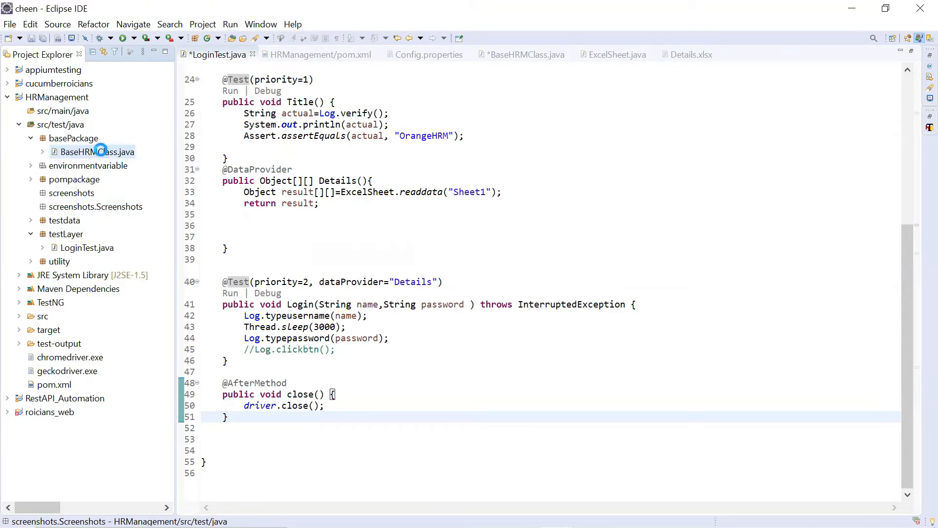
pyautogui.doubleClick(96, 152)
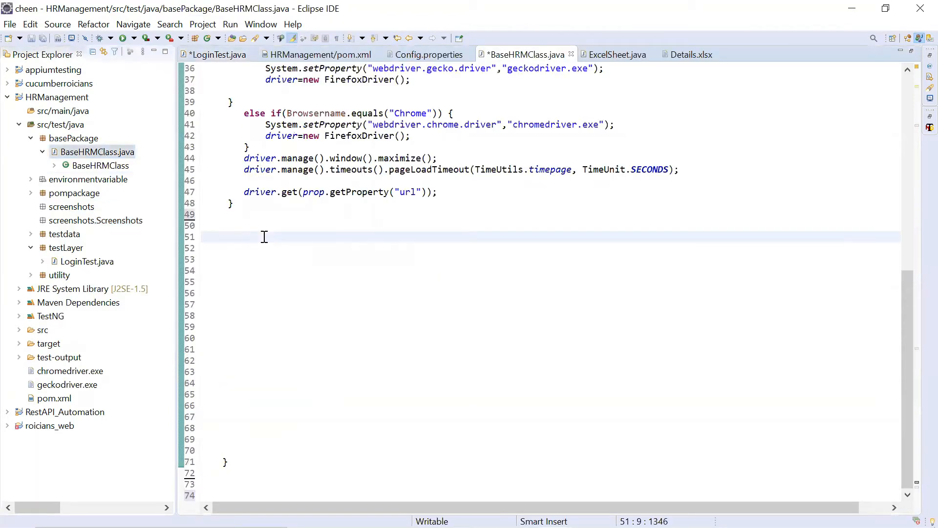
pyautogui.write('p')
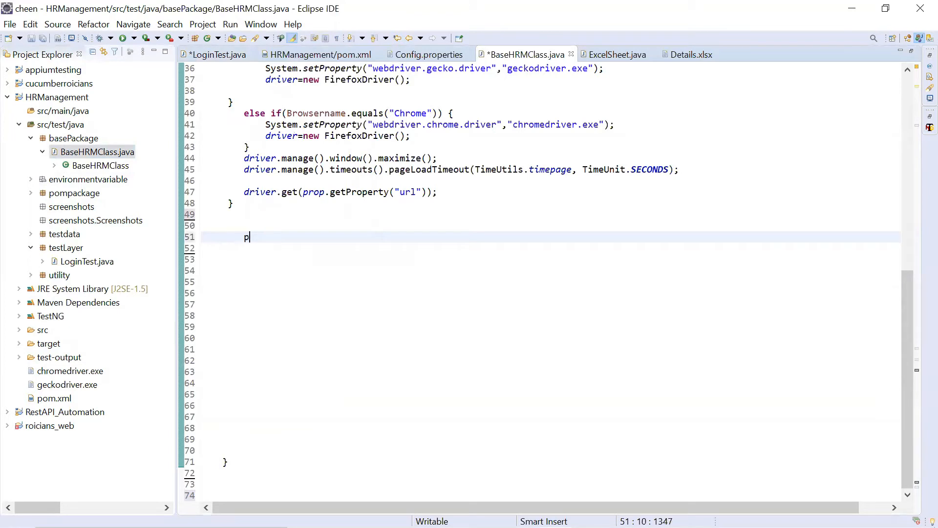
pyautogui.write('ublic stat')
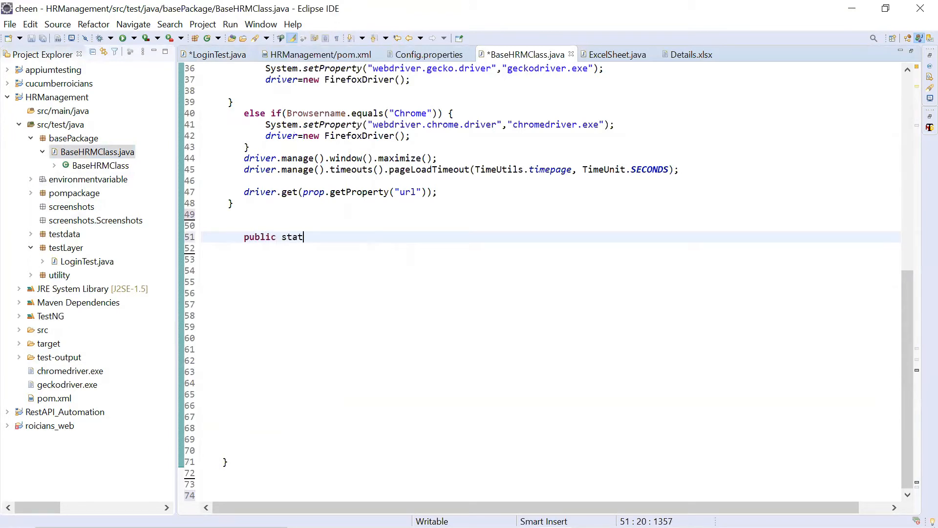
pyautogui.write('ic')
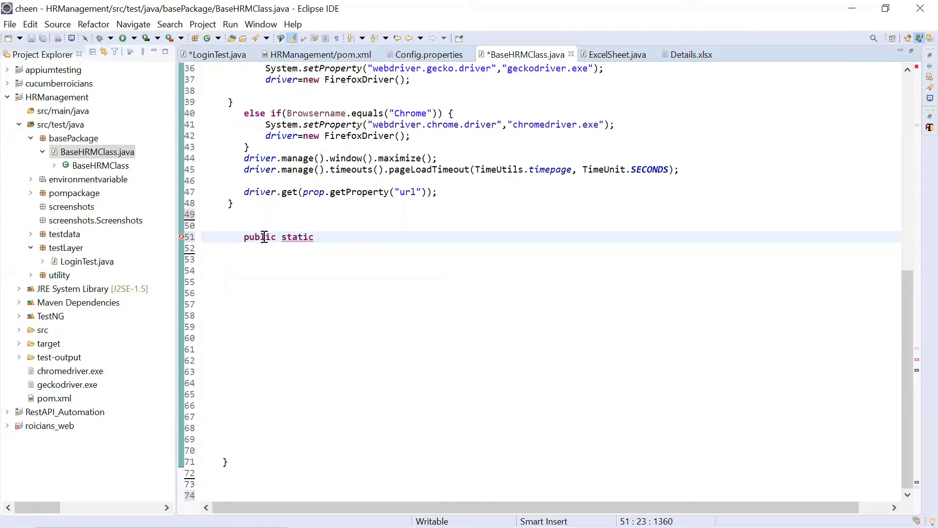
pyautogui.write('void')
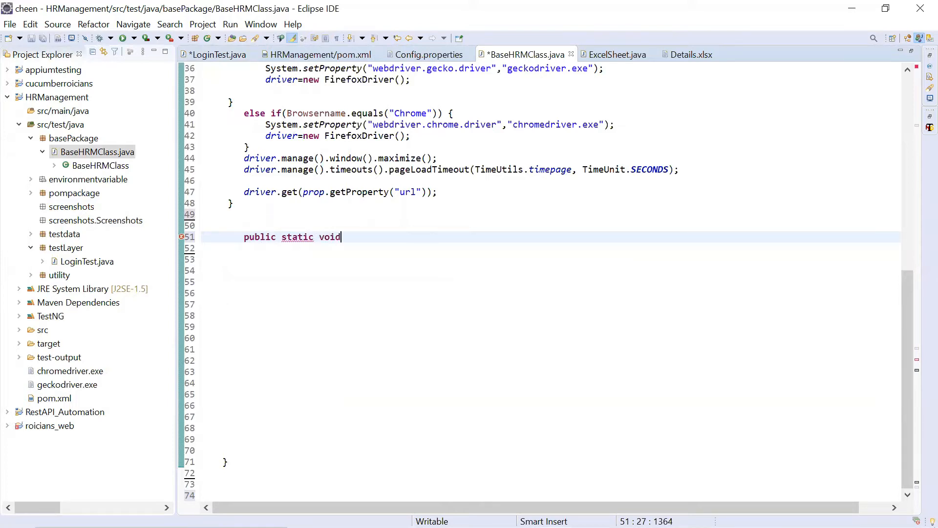
# Step: Name the method screenshots and give it a String Filename parameter
pyautogui.write('scree')
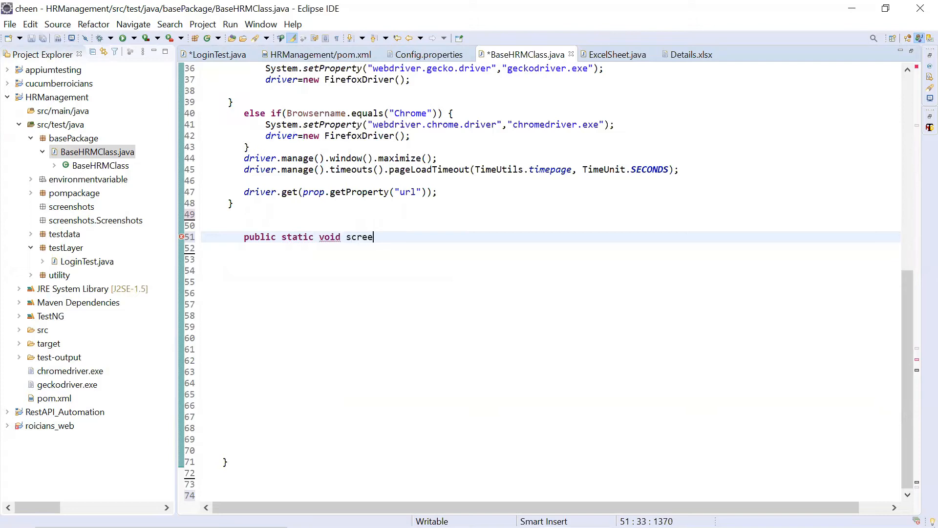
pyautogui.write('nsho')
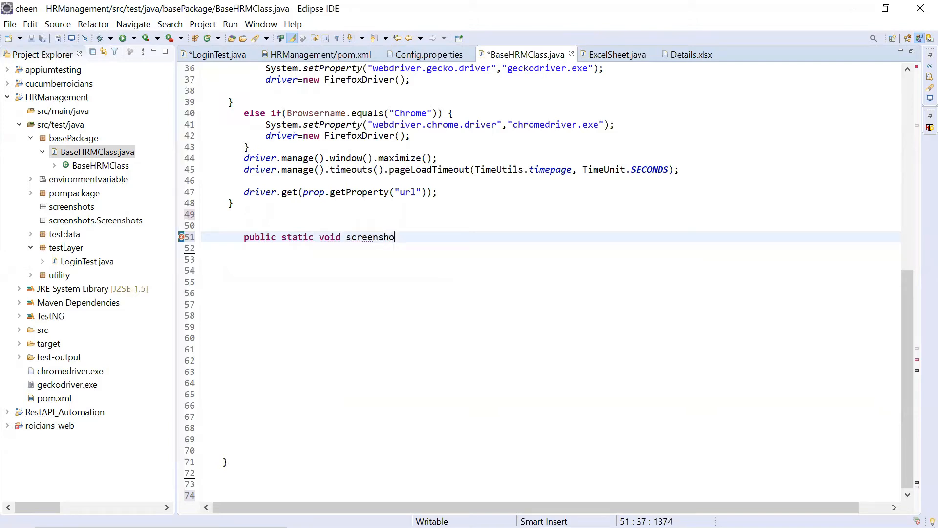
pyautogui.write('ts')
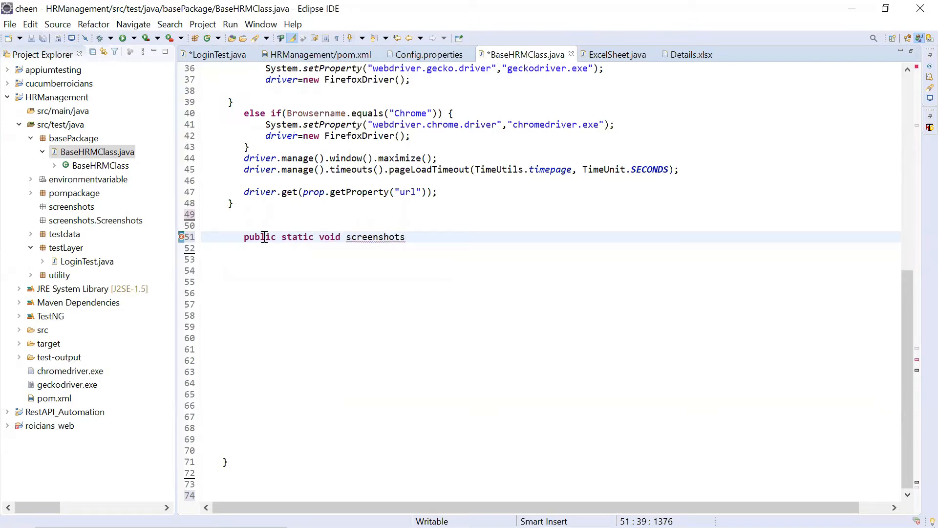
pyautogui.write('()')
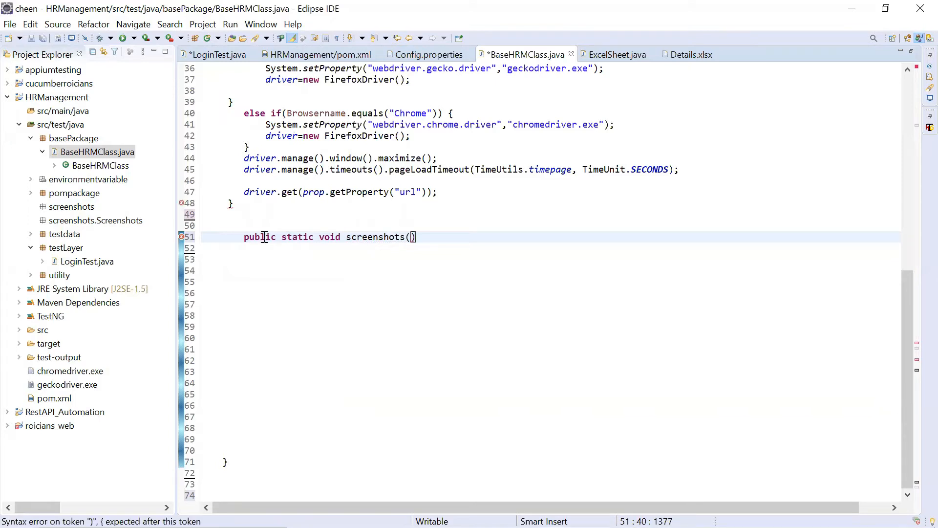
pyautogui.write('String')
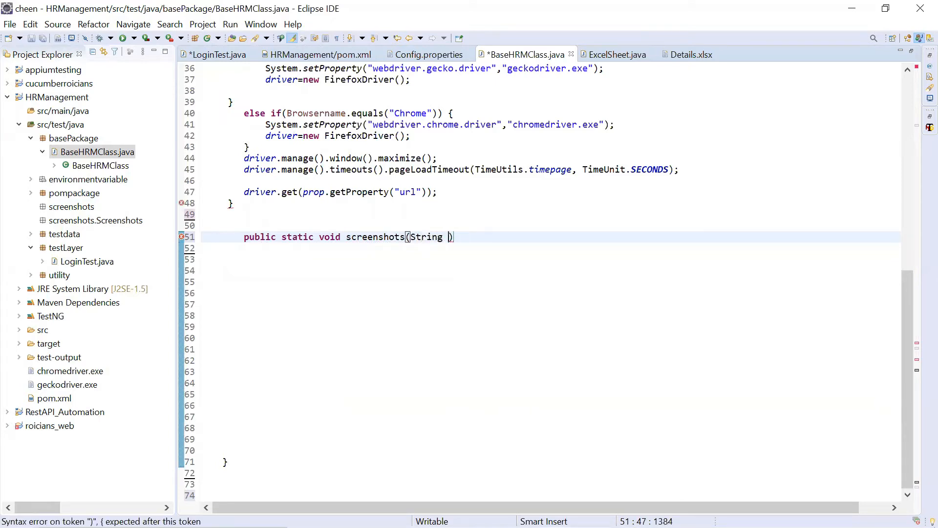
pyautogui.write('Filenam')
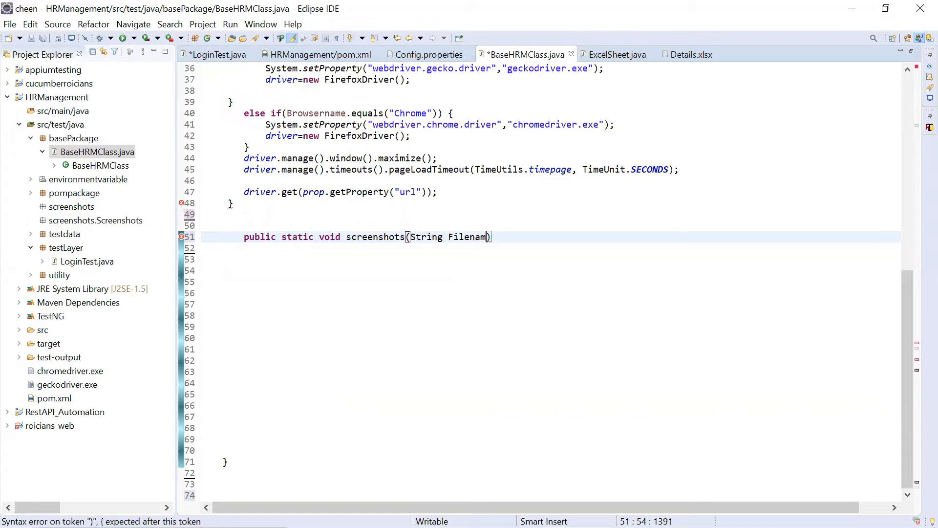
pyautogui.write('e')
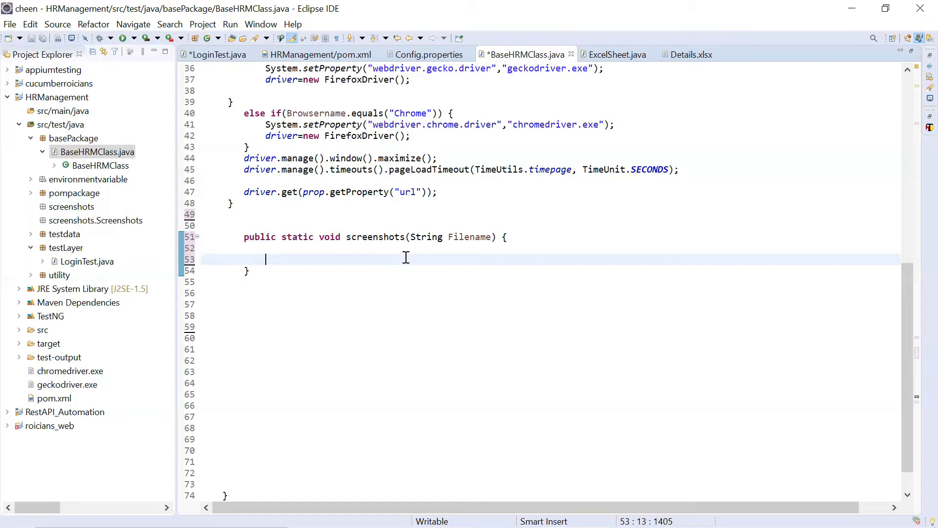
# Step: Write the cast of driver to TakesScreenshot wrapped in parentheses inside the method body
pyautogui.write('Takes')
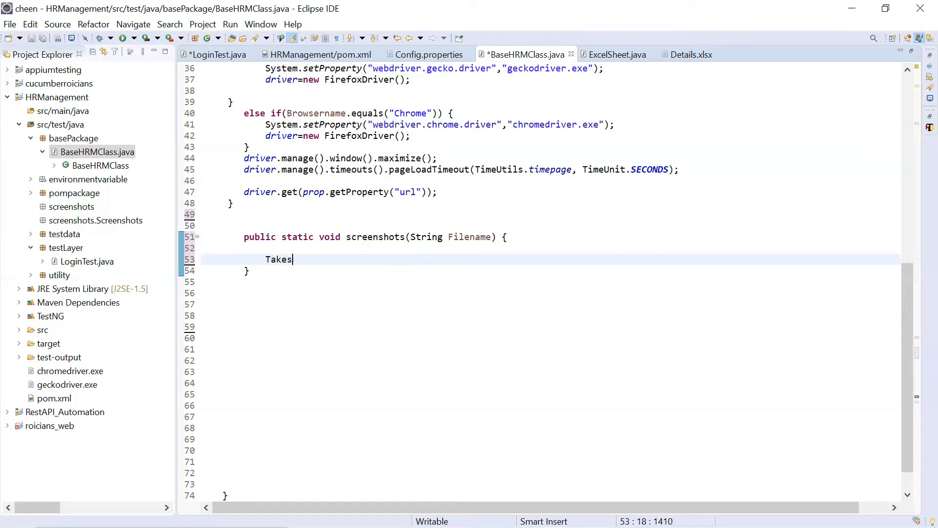
pyautogui.write('cree')
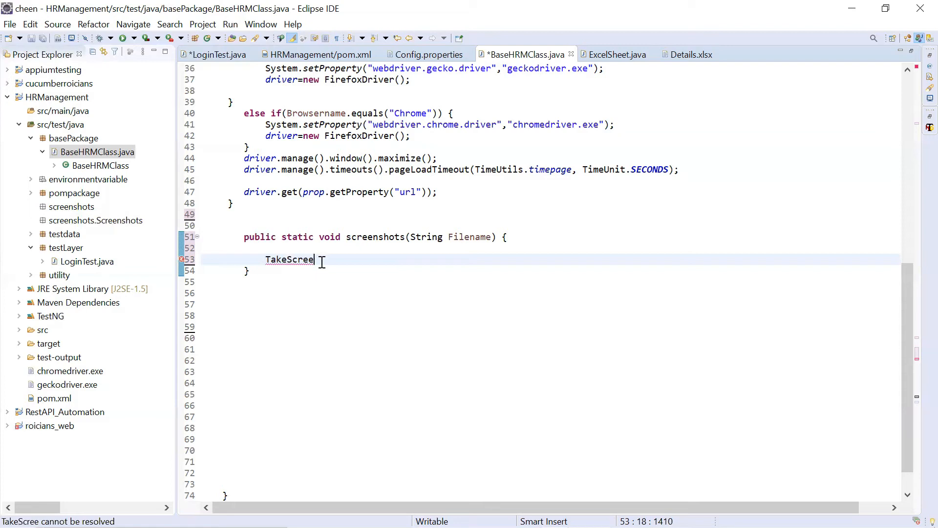
pyautogui.write('ns')
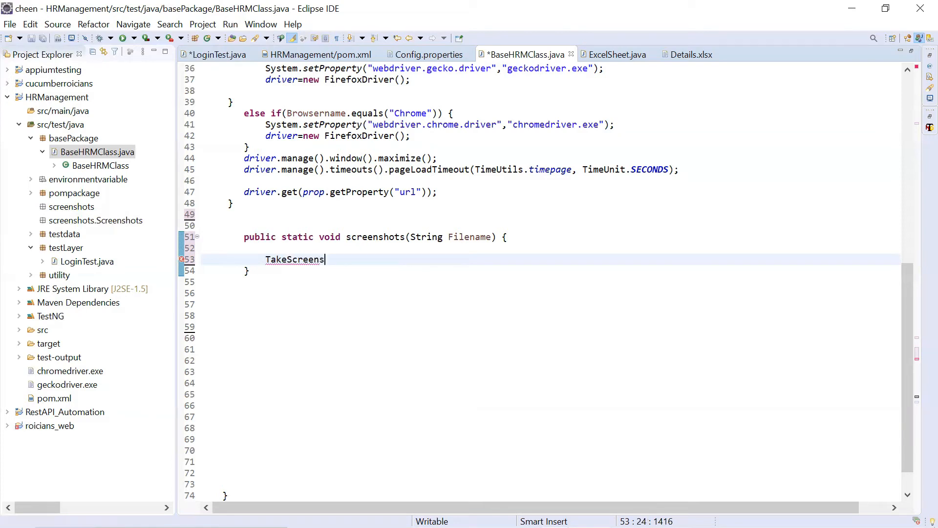
pyautogui.write('hot')
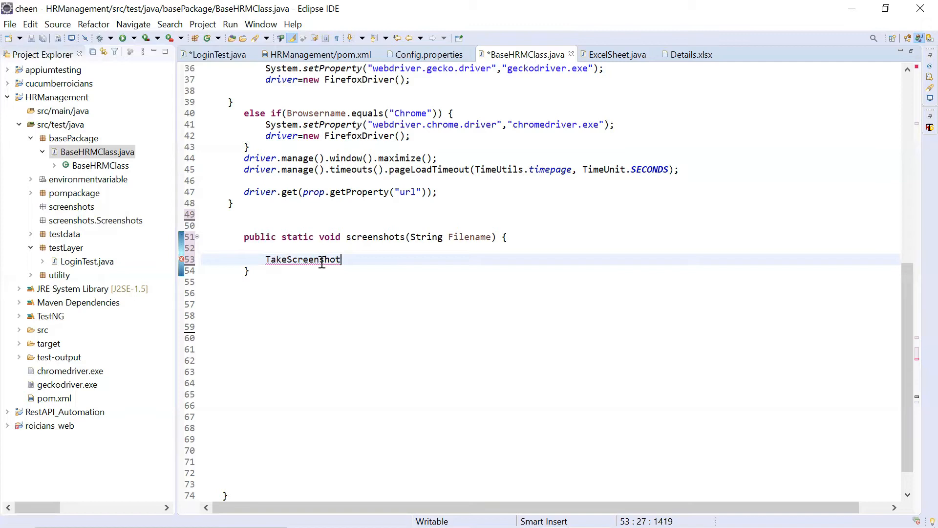
pyautogui.write(')')
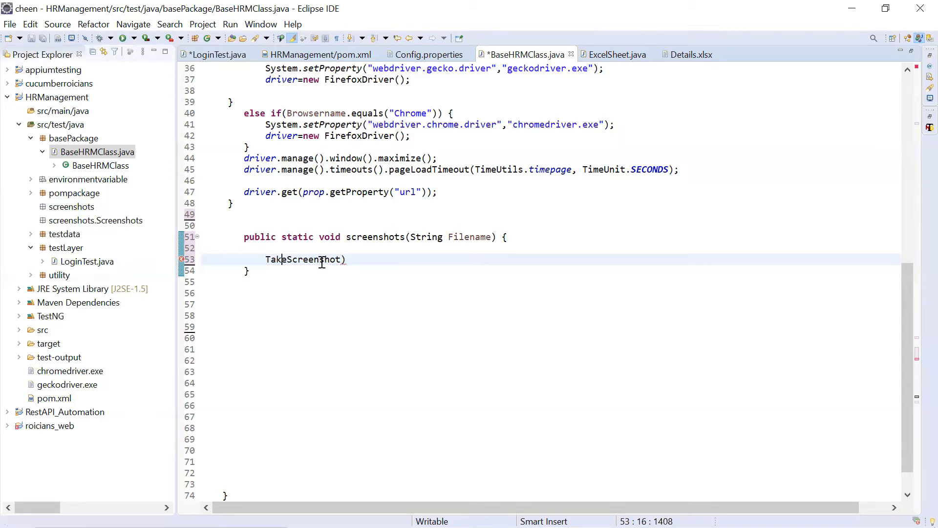
pyautogui.write('(')
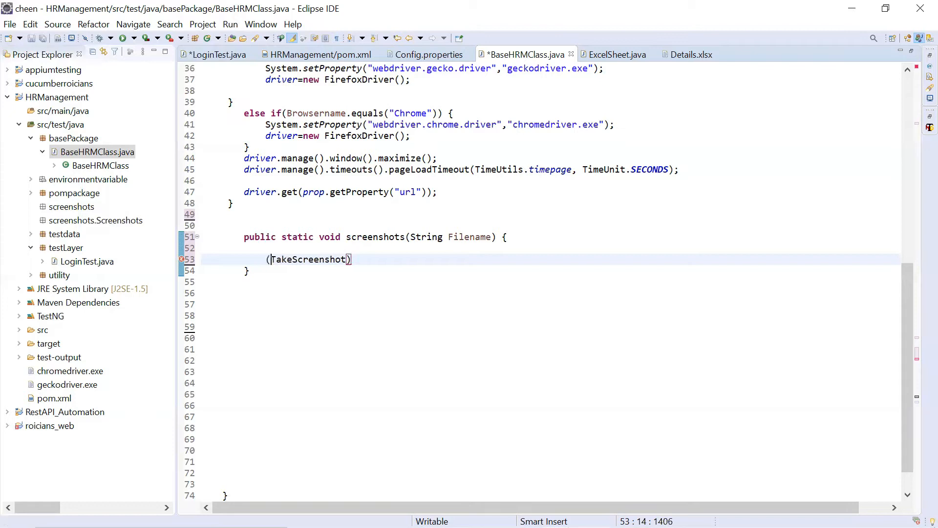
pyautogui.write('d')
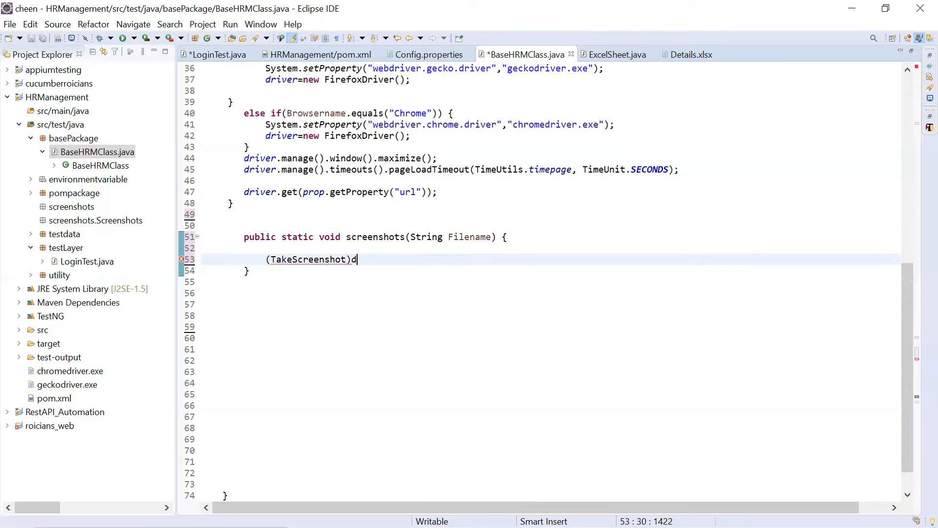
pyautogui.write('rivw')
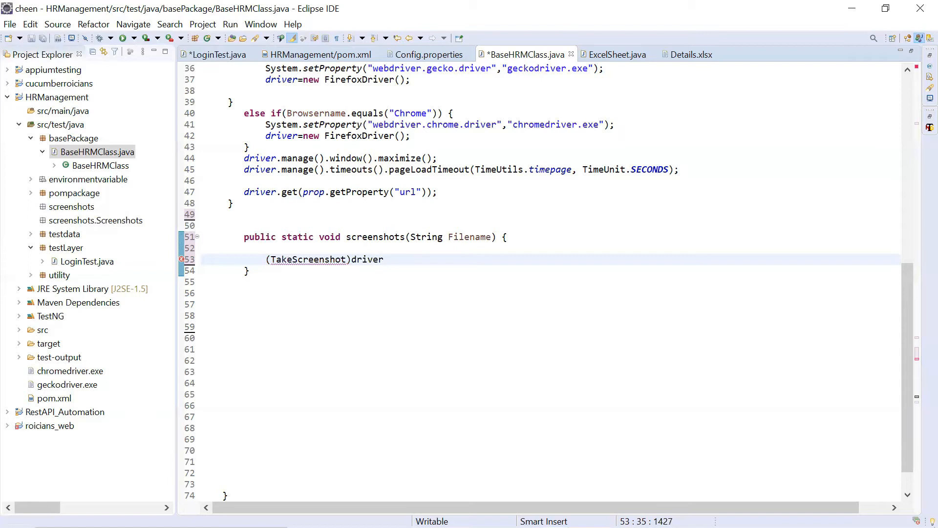
pyautogui.moveTo(375, 258)
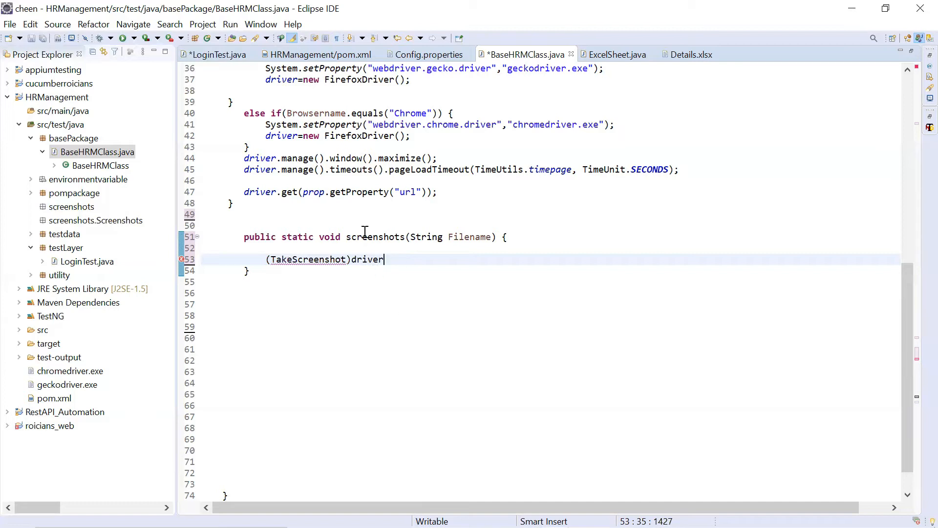
pyautogui.moveTo(374, 250)
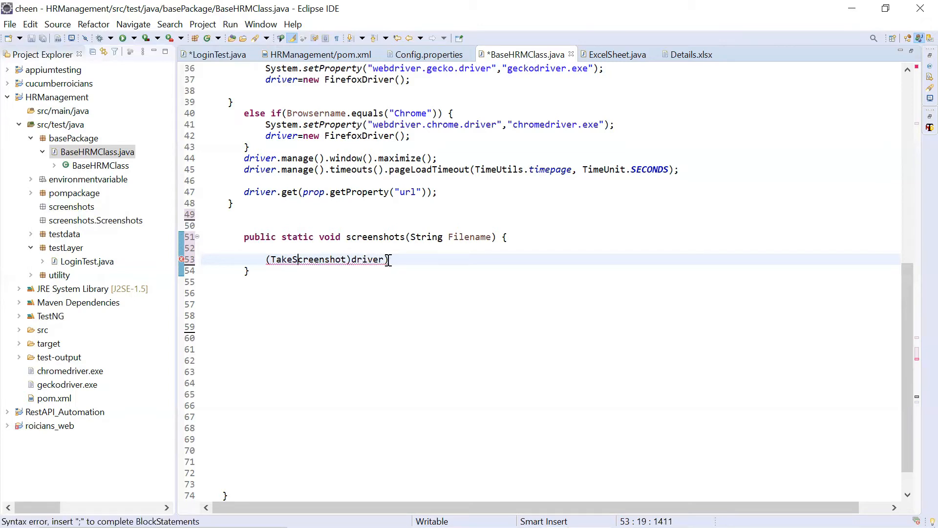
pyautogui.write('(')
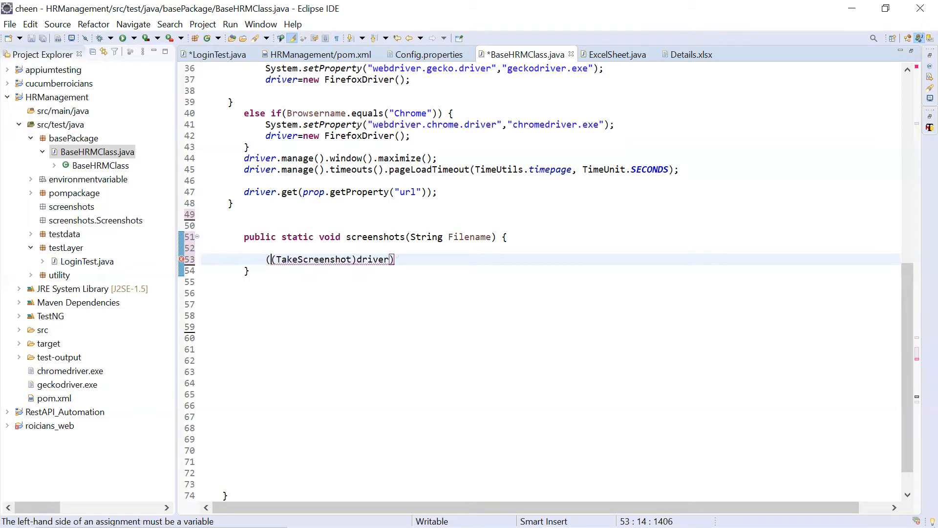
pyautogui.click(412, 258)
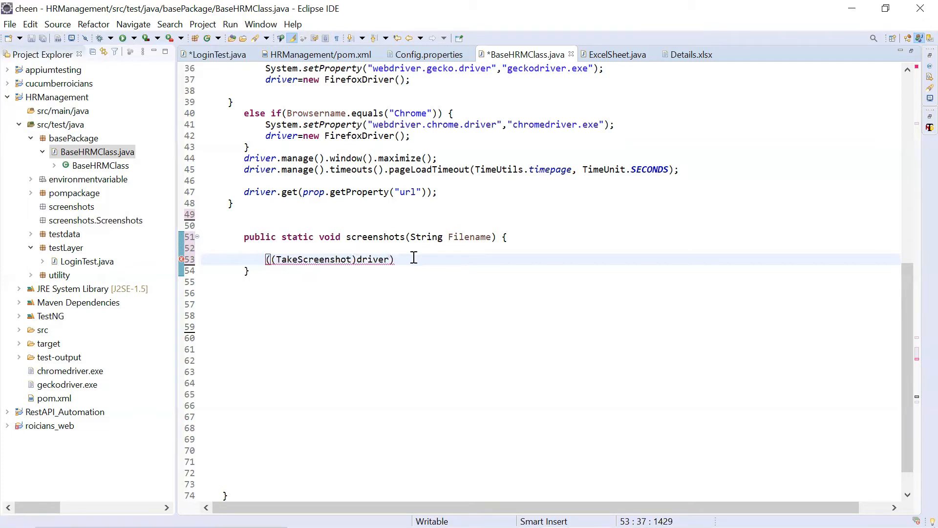
pyautogui.moveTo(385, 243)
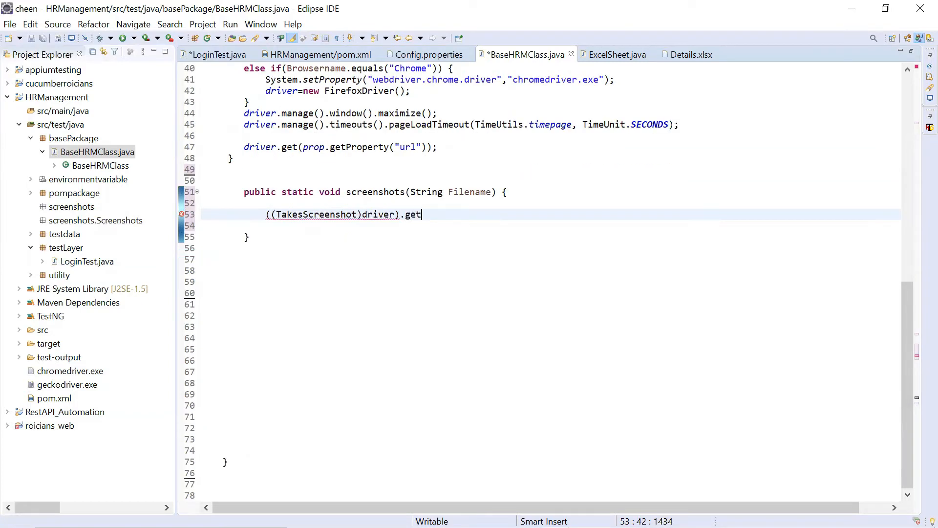
# Step: Chain .getScreenShotAs(OutputType.File); onto the cast and inspect the unresolved TakesScreenshot error
pyautogui.write('Sc')
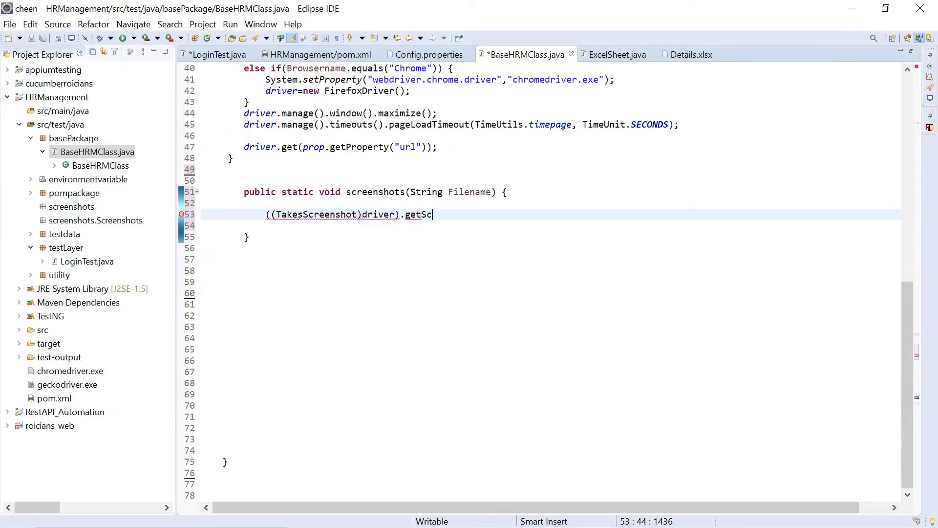
pyautogui.write('reen')
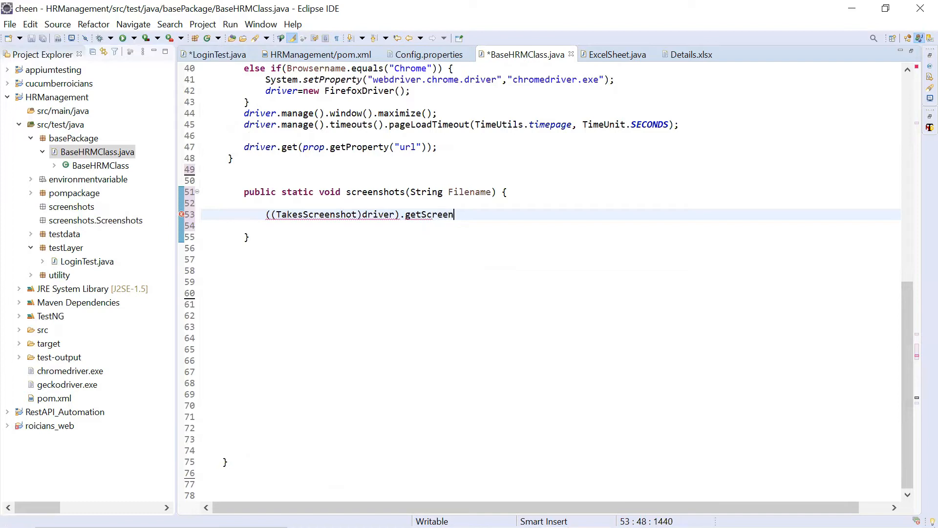
pyautogui.write('S')
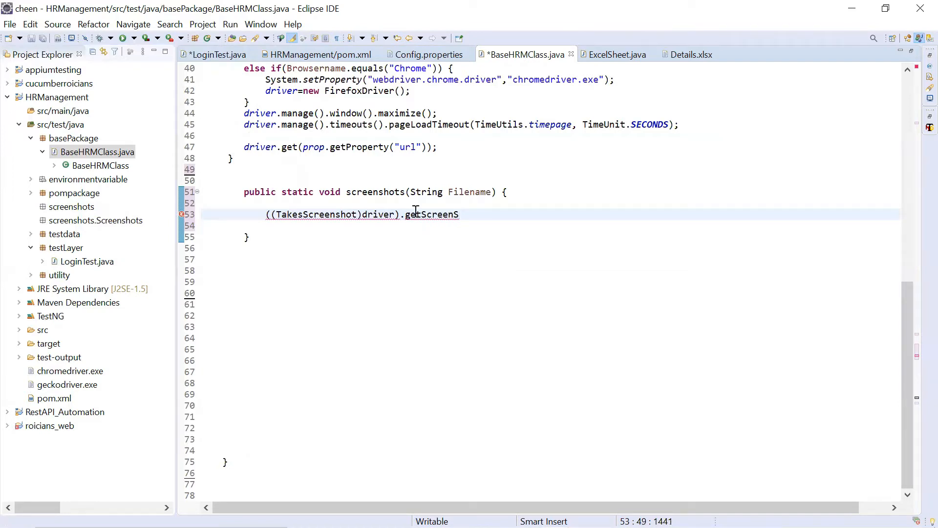
pyautogui.write('hot')
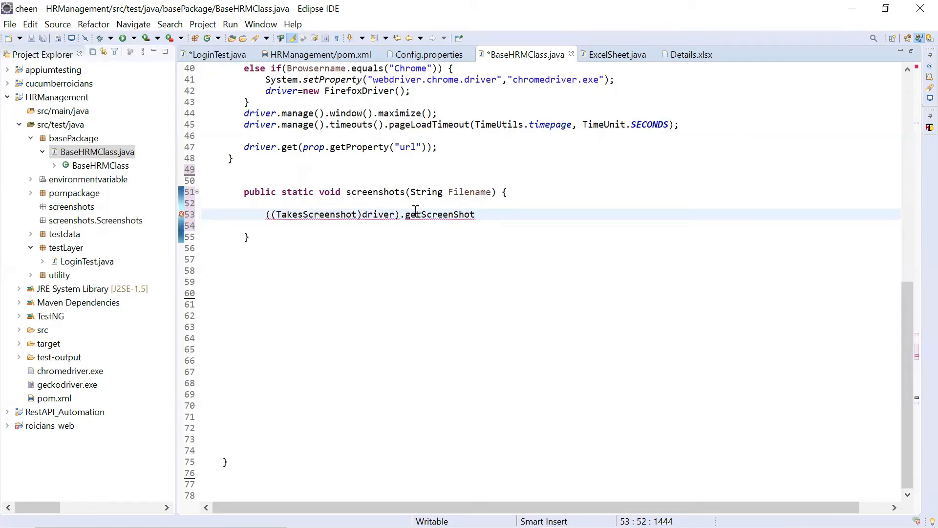
pyautogui.write('As')
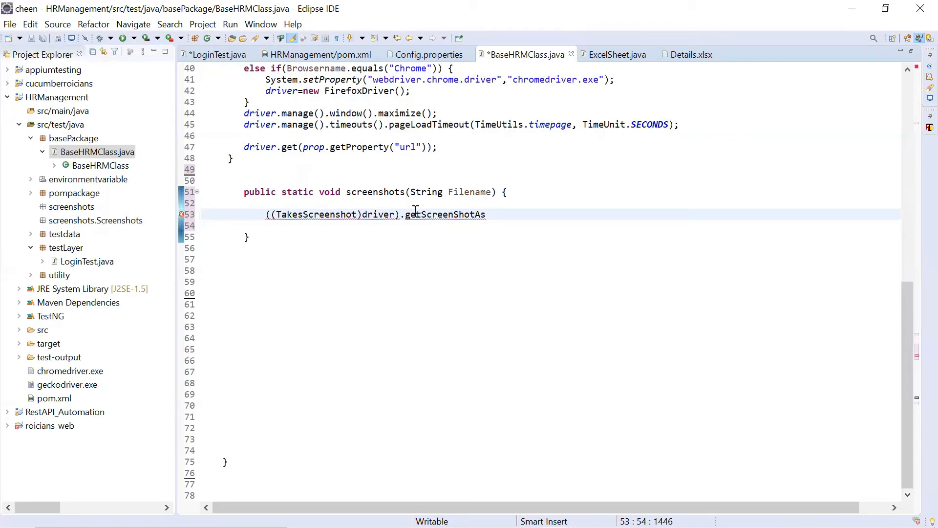
pyautogui.write('()')
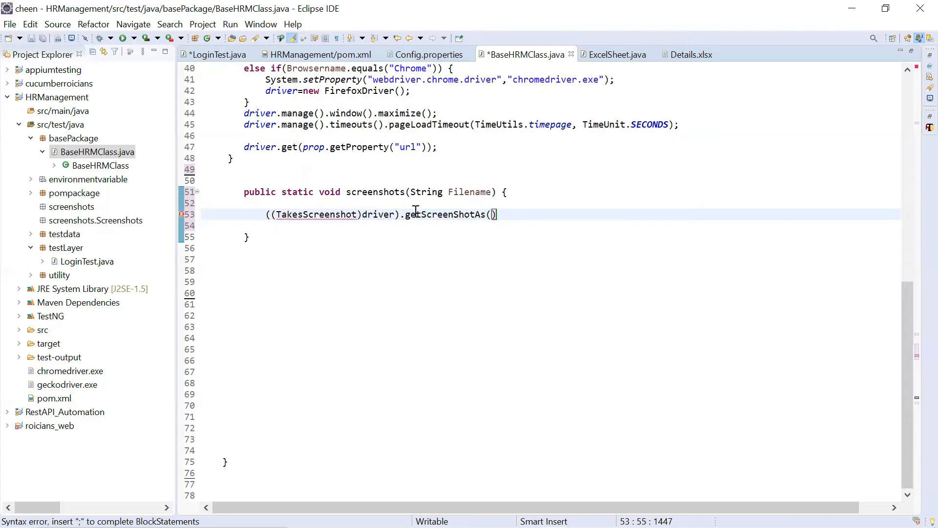
pyautogui.write('OutputTy')
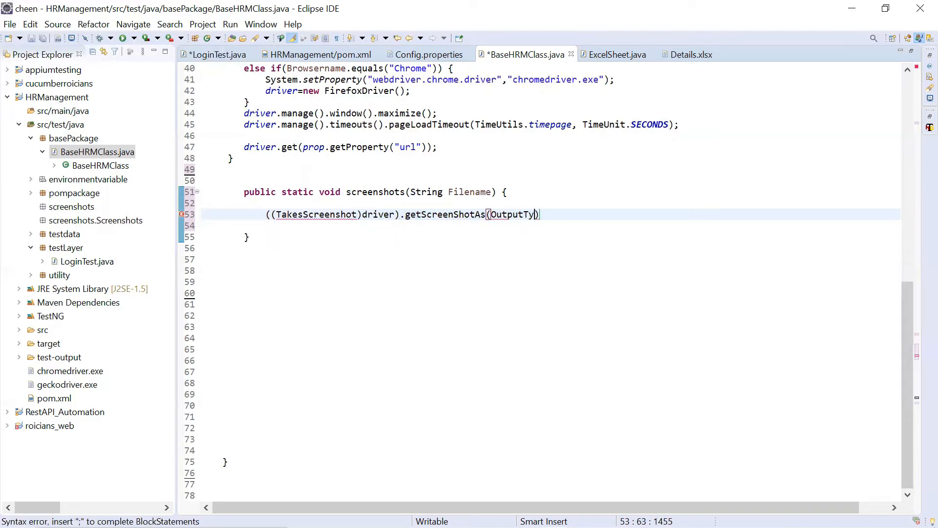
pyautogui.write('pe')
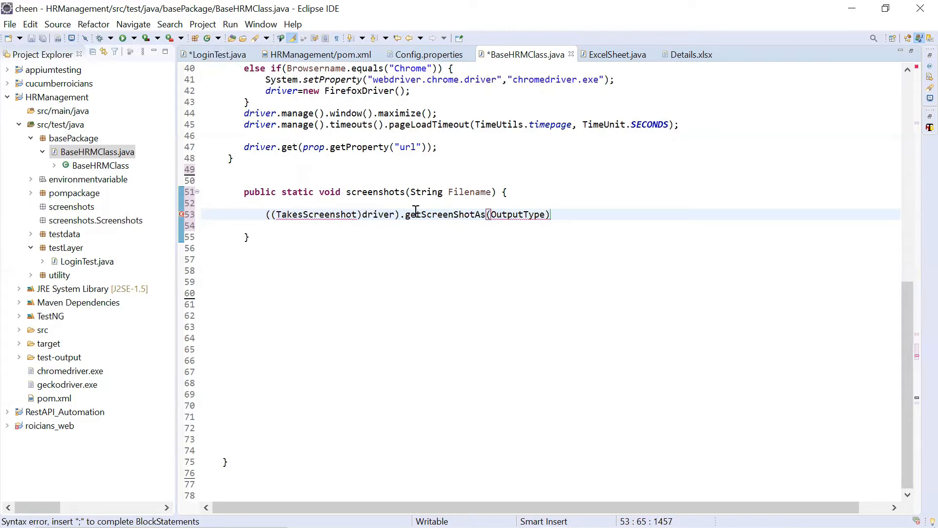
pyautogui.write('.Fil')
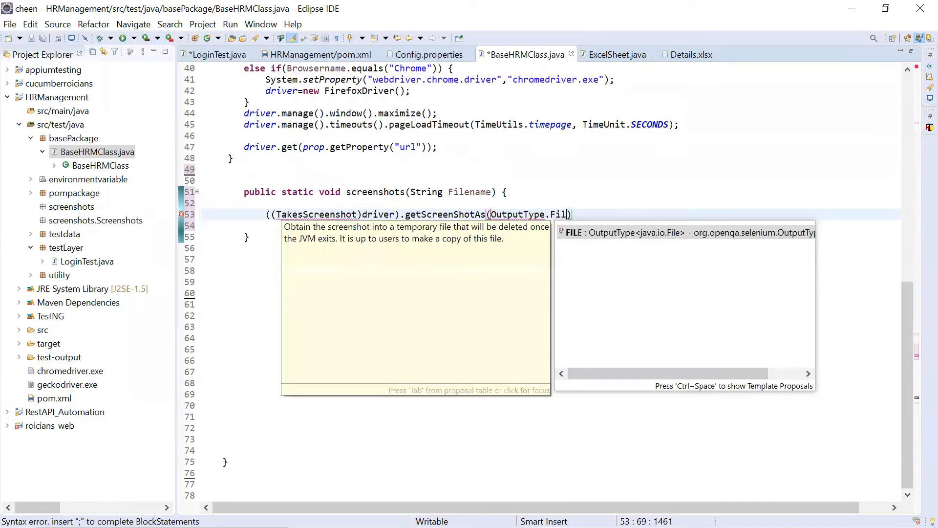
pyautogui.write('e')
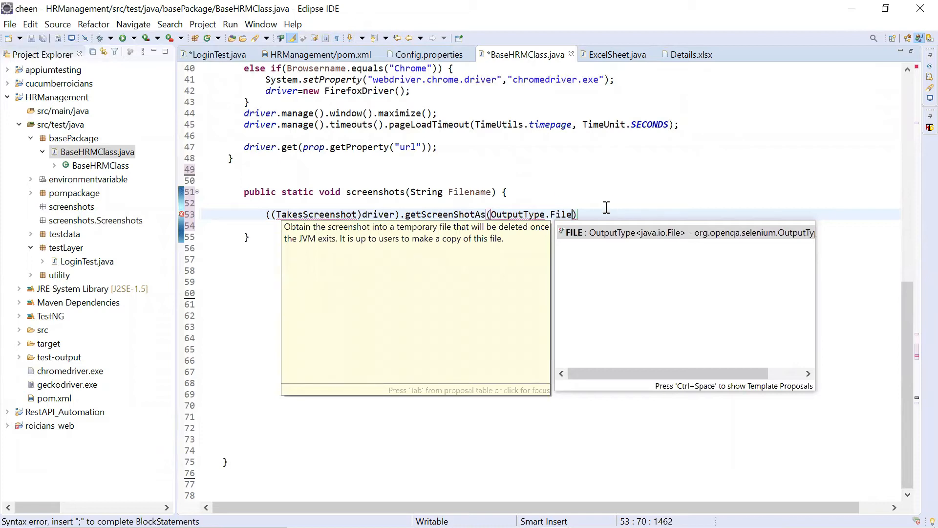
pyautogui.write(';')
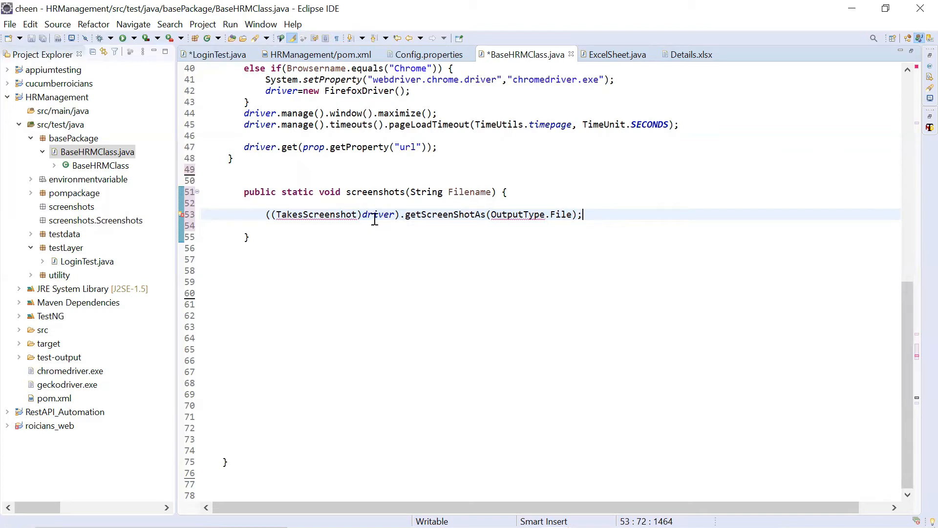
pyautogui.doubleClick(317, 214)
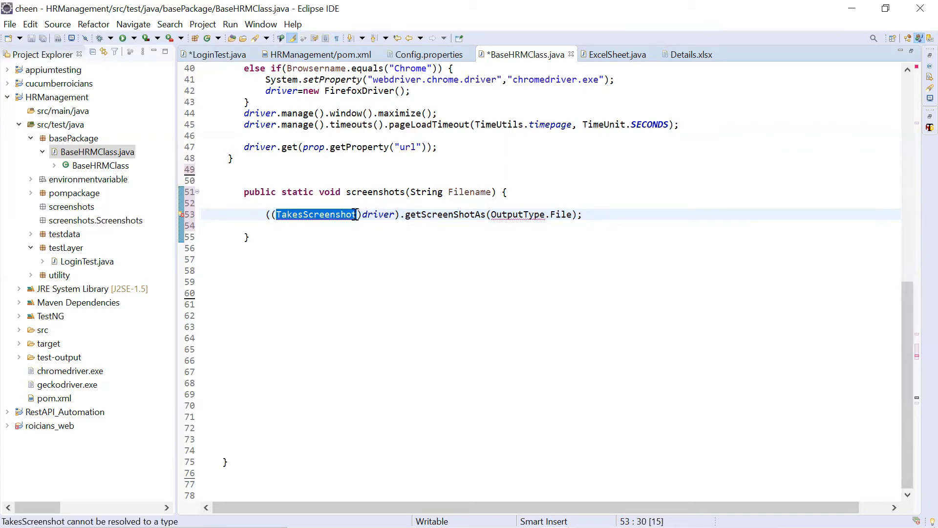
pyautogui.moveTo(374, 206)
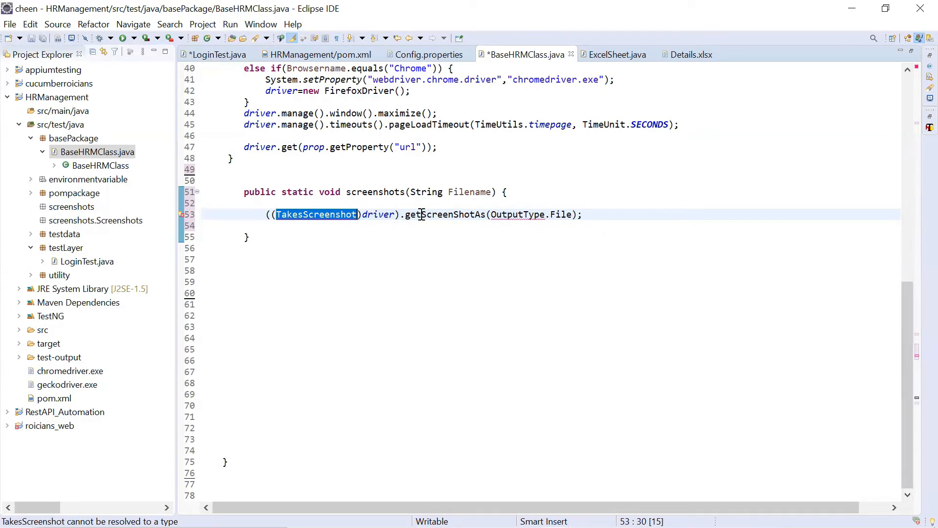
pyautogui.moveTo(477, 220)
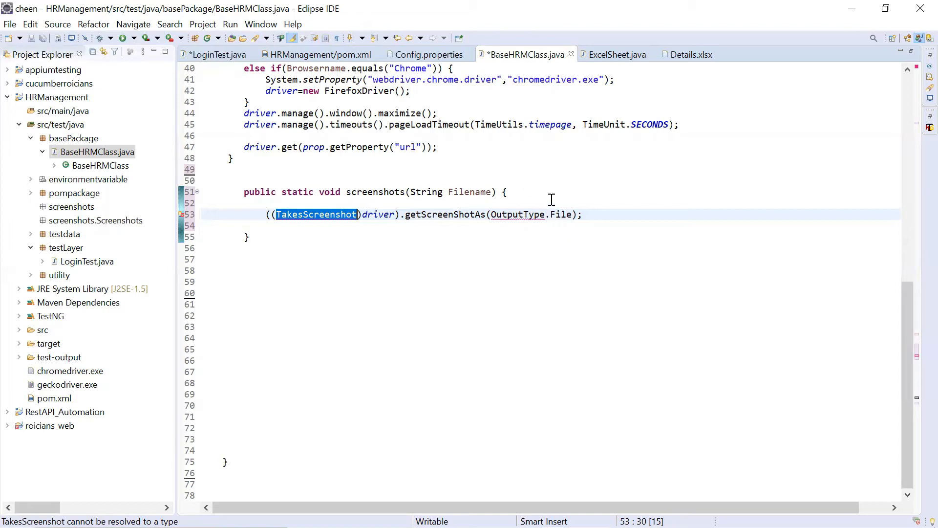
pyautogui.moveTo(563, 225)
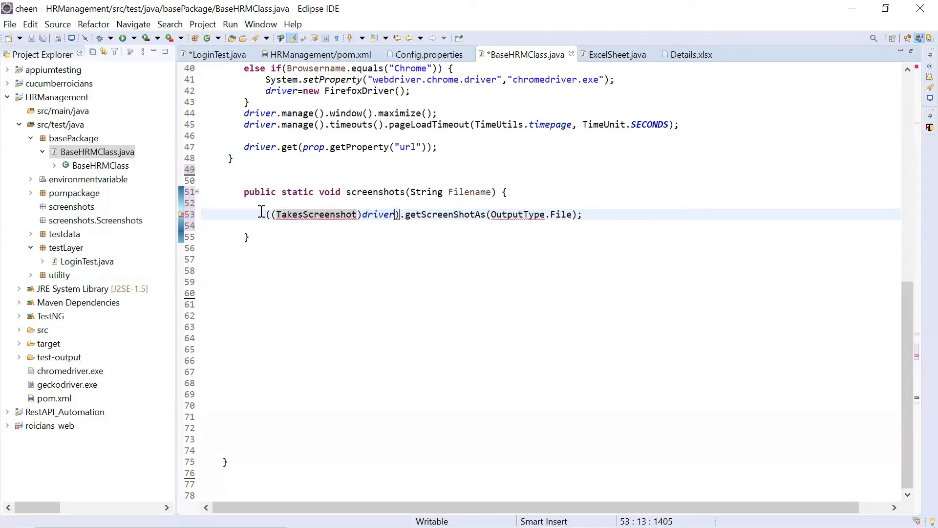
# Step: Assign the result to File file, import OutputType from Selenium and correct the call to getScreenshotAs(OutputType.FILE)
pyautogui.write('File file=')
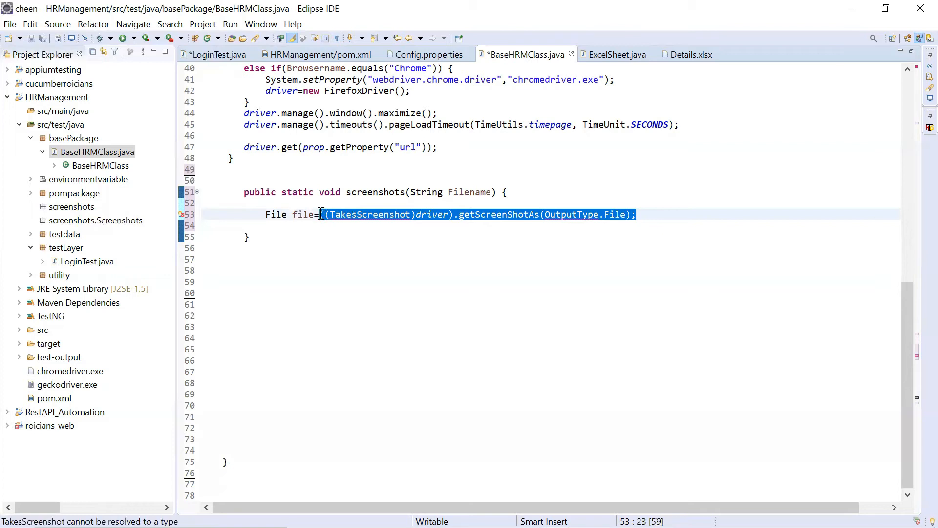
pyautogui.moveTo(300, 213)
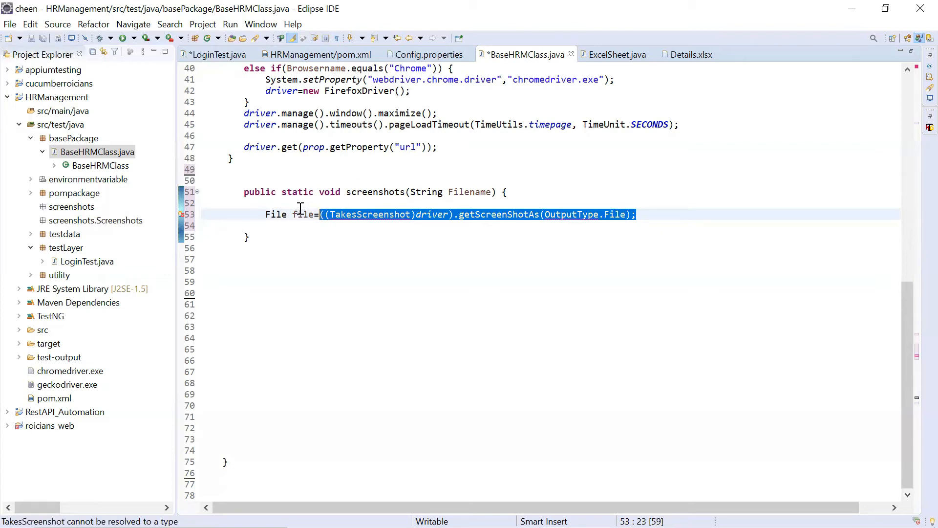
pyautogui.moveTo(302, 214)
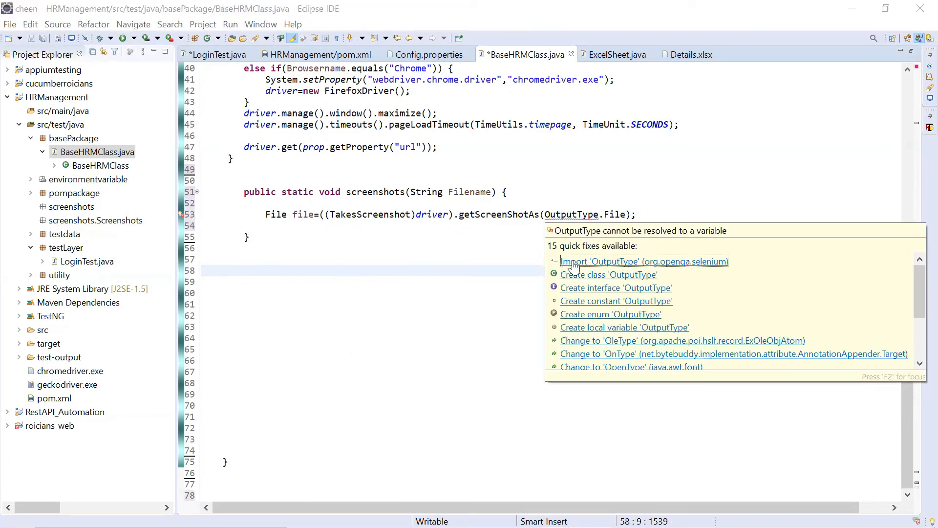
pyautogui.click(643, 260)
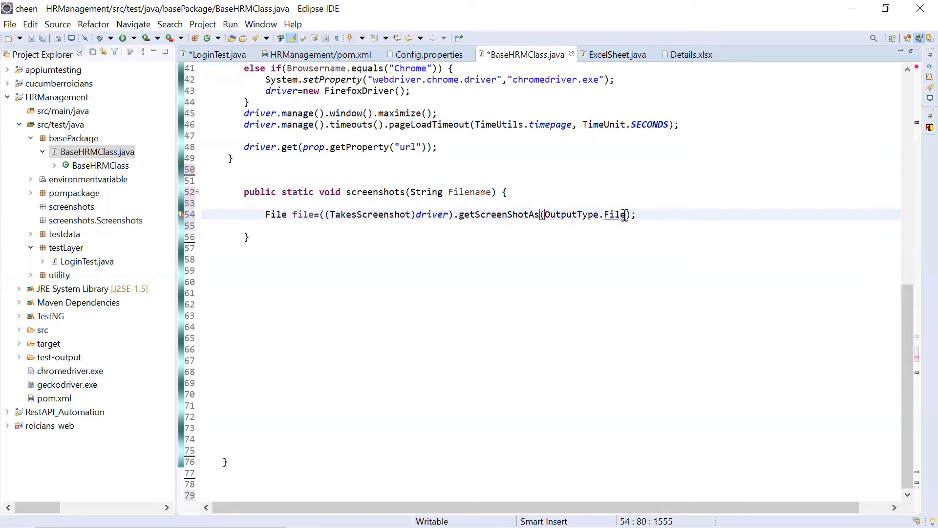
pyautogui.press('BackSpace')
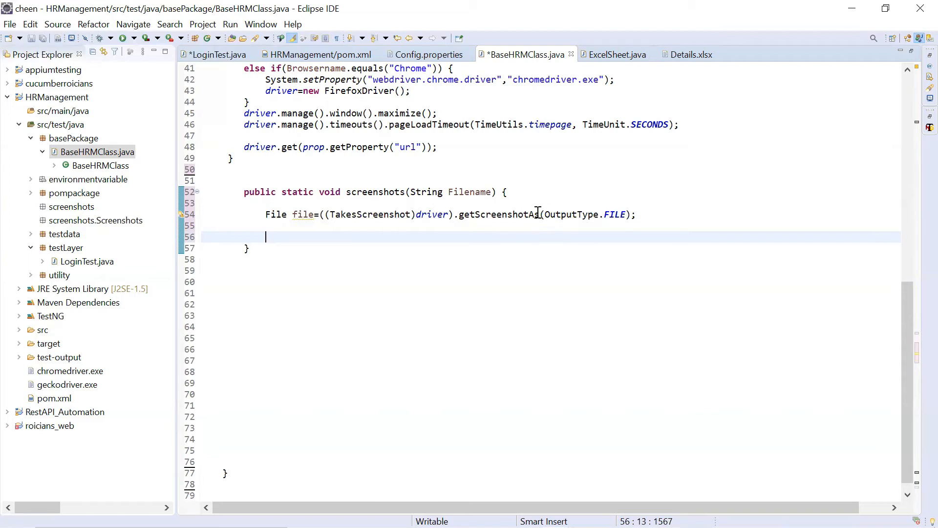
pyautogui.moveTo(512, 249)
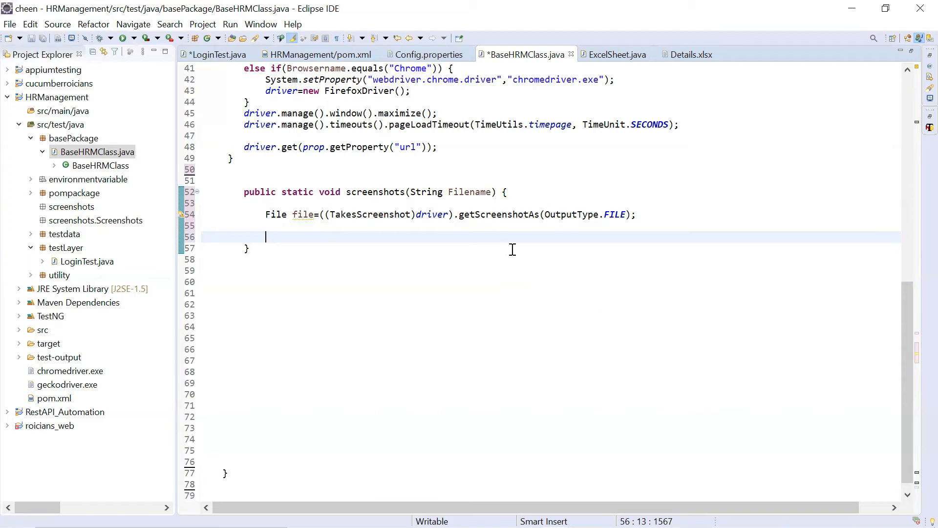
pyautogui.moveTo(343, 234)
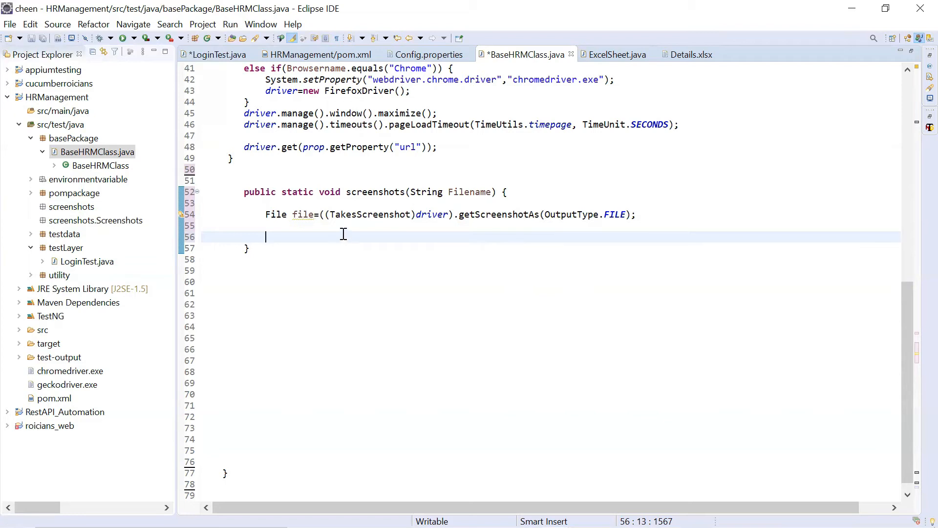
# Step: Add a FileUtils.copyFile(File srcFile, File destFile) call passing file as the source
pyautogui.write('F')
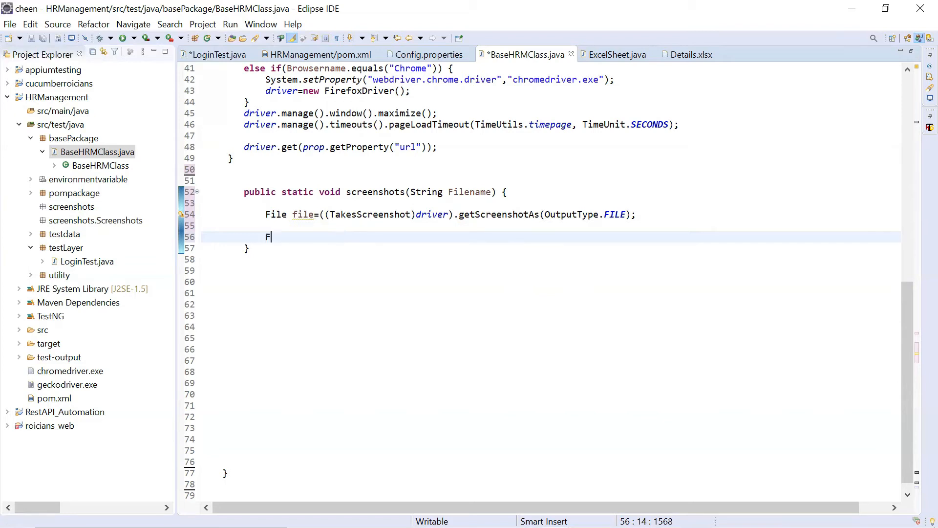
pyautogui.write('ileU')
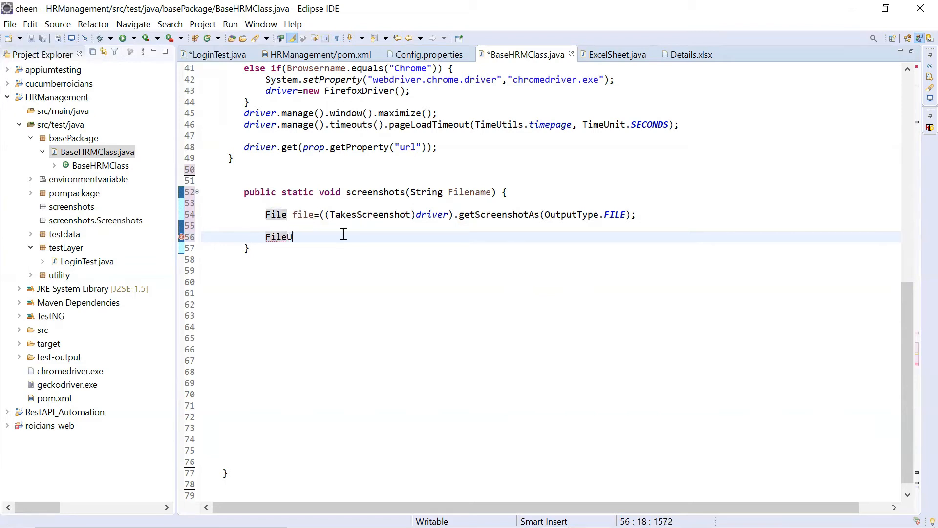
pyautogui.write('tils')
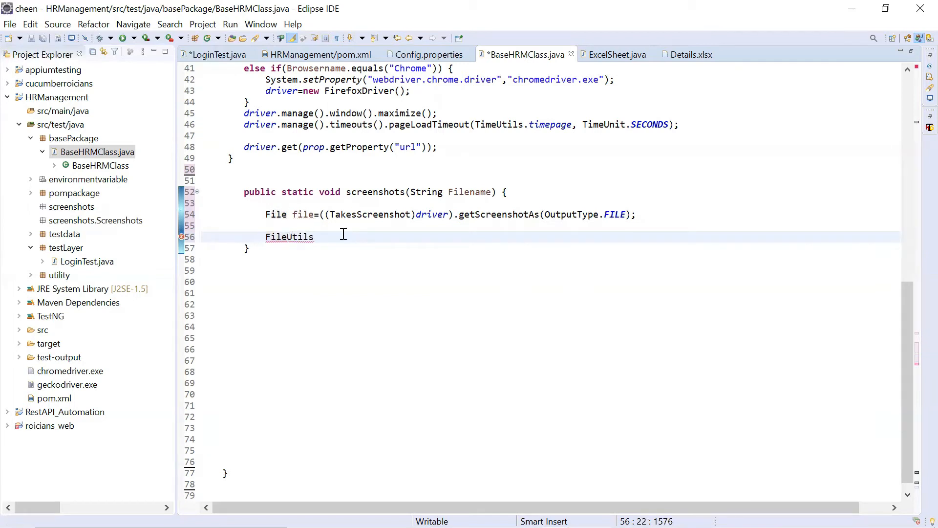
pyautogui.write('.')
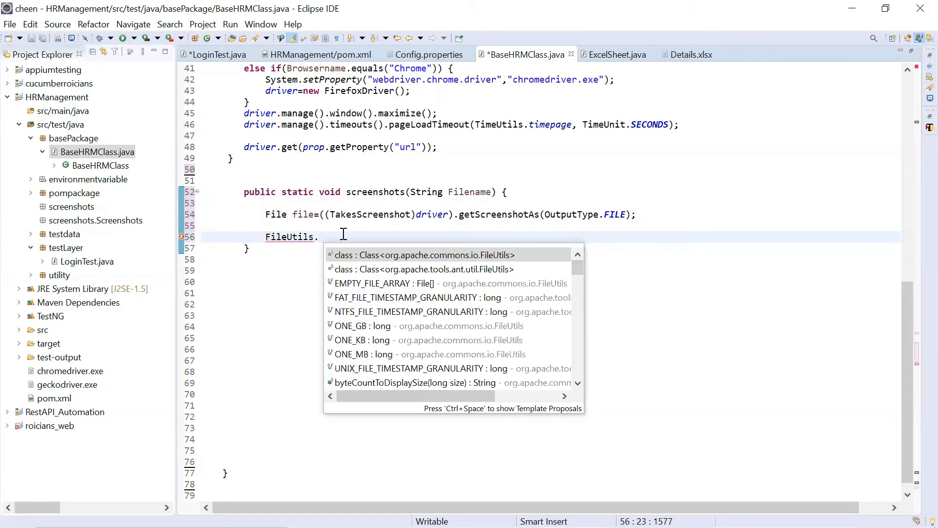
pyautogui.write('copy')
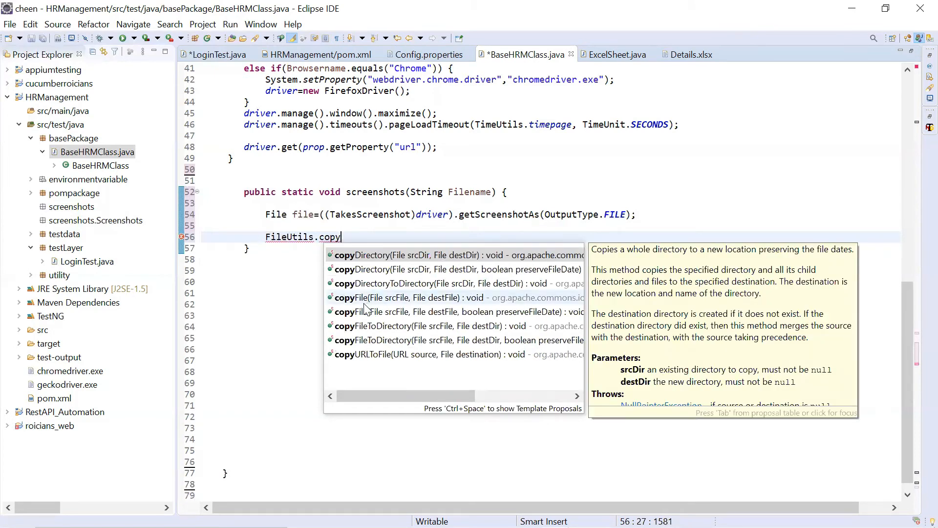
pyautogui.click(410, 297)
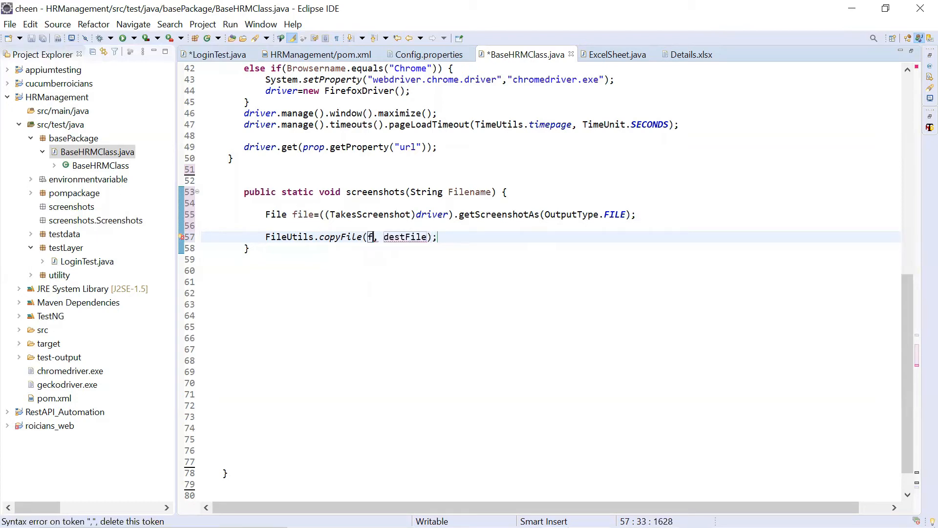
pyautogui.write('ile')
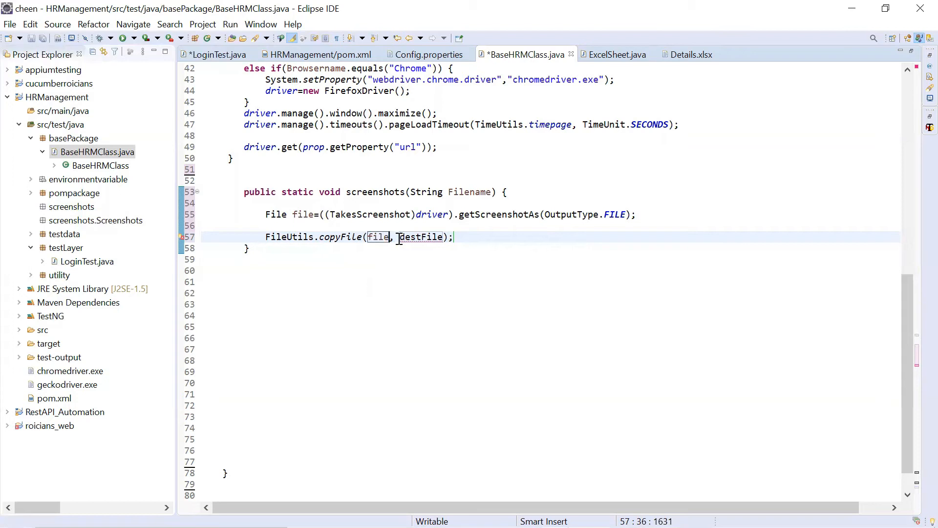
# Step: Replace the destFile argument with a new File() constructor
pyautogui.doubleClick(420, 237)
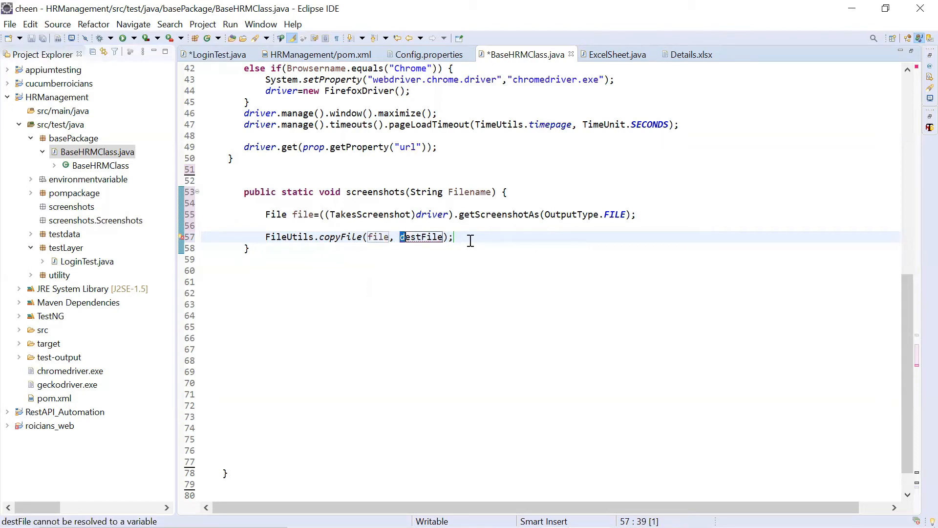
pyautogui.click(442, 236)
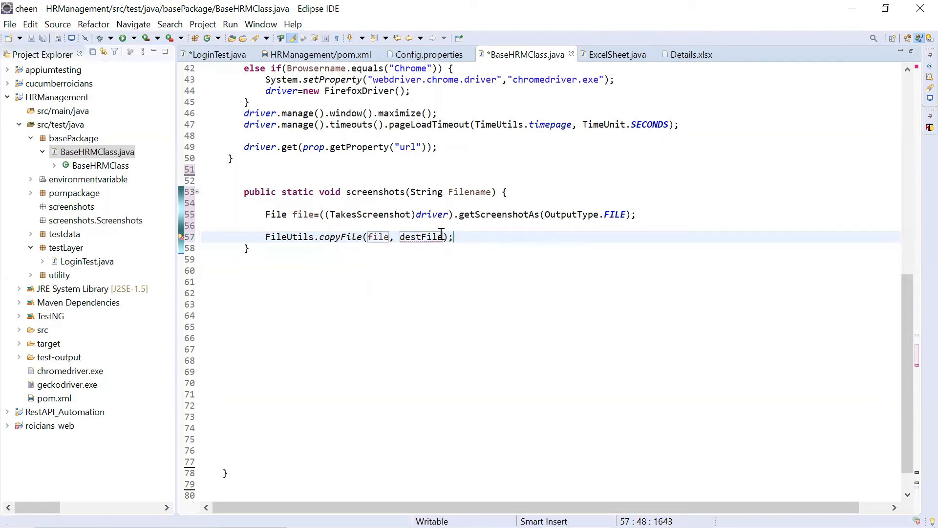
pyautogui.doubleClick(420, 237)
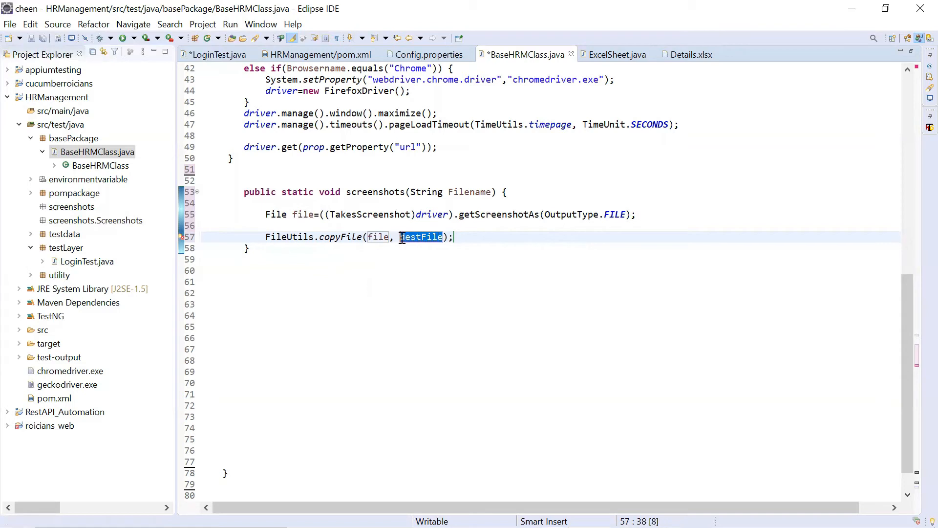
pyautogui.write('new')
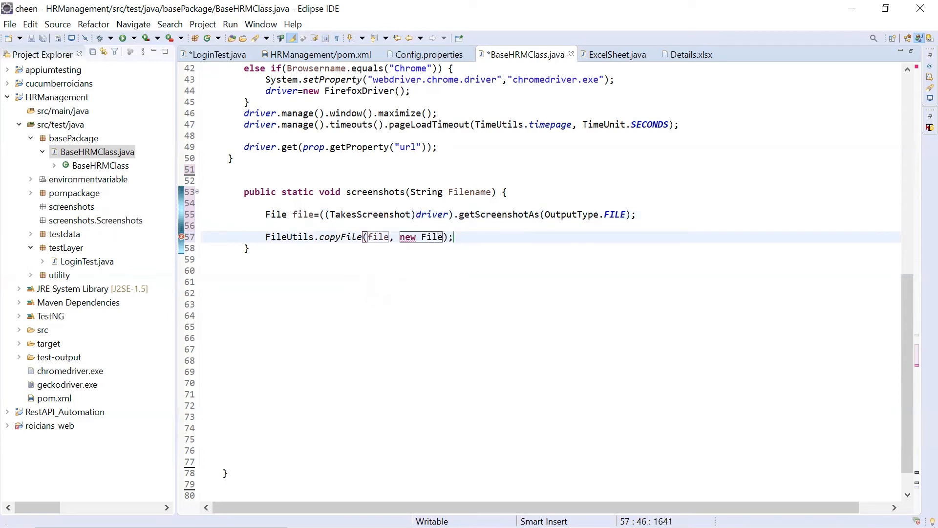
pyautogui.write('(')
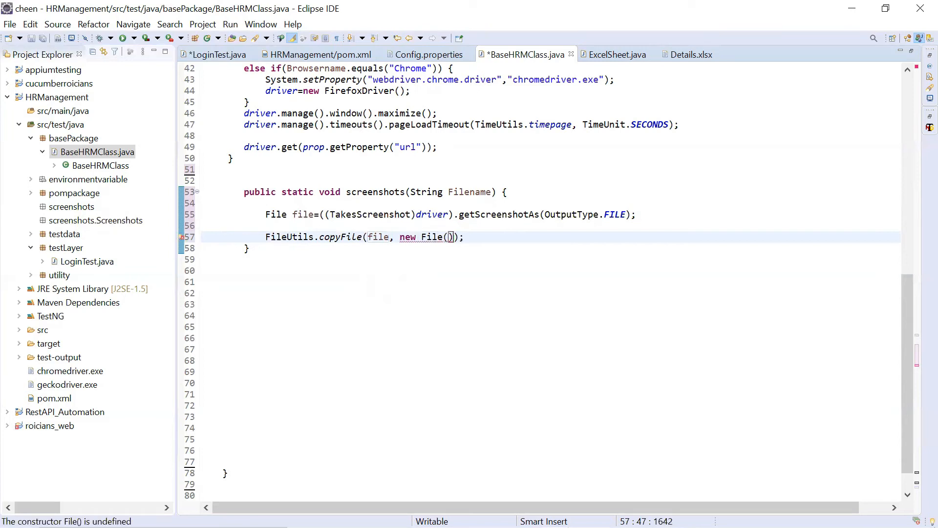
pyautogui.moveTo(442, 225)
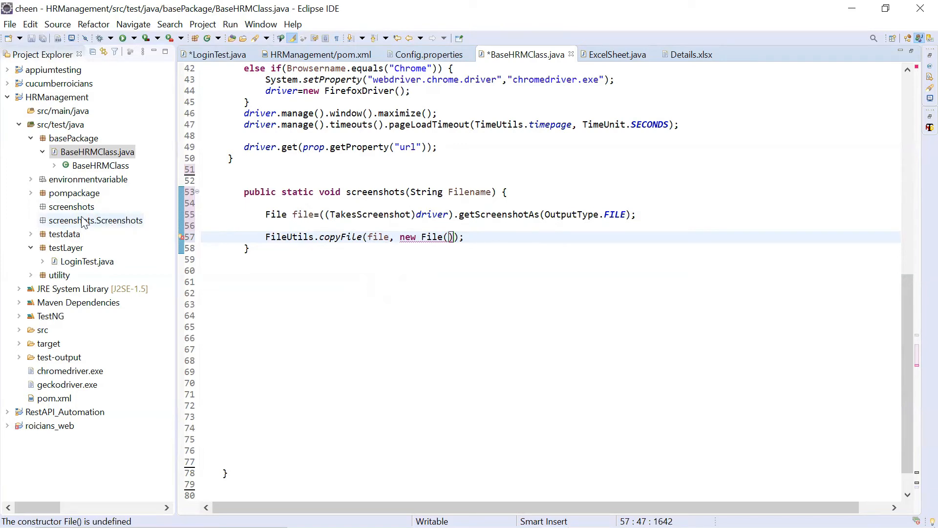
pyautogui.rightClick(95, 220)
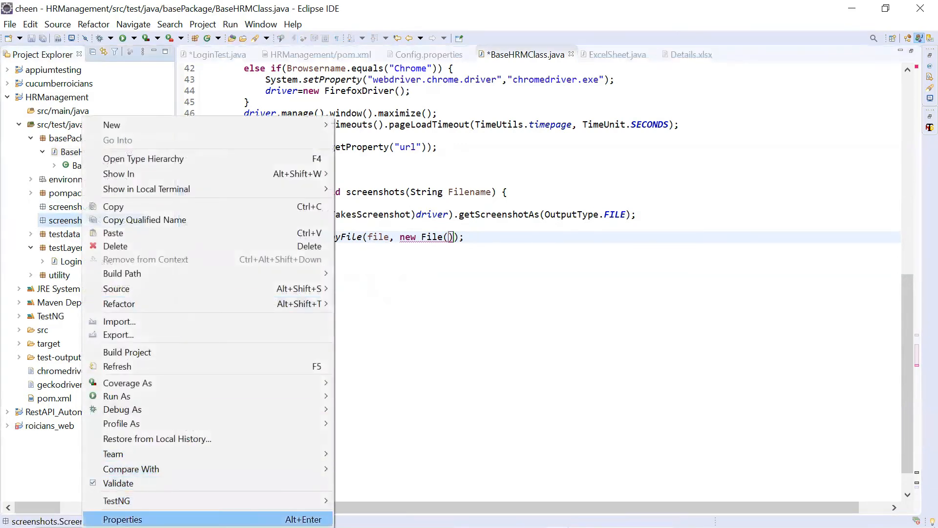
pyautogui.click(122, 519)
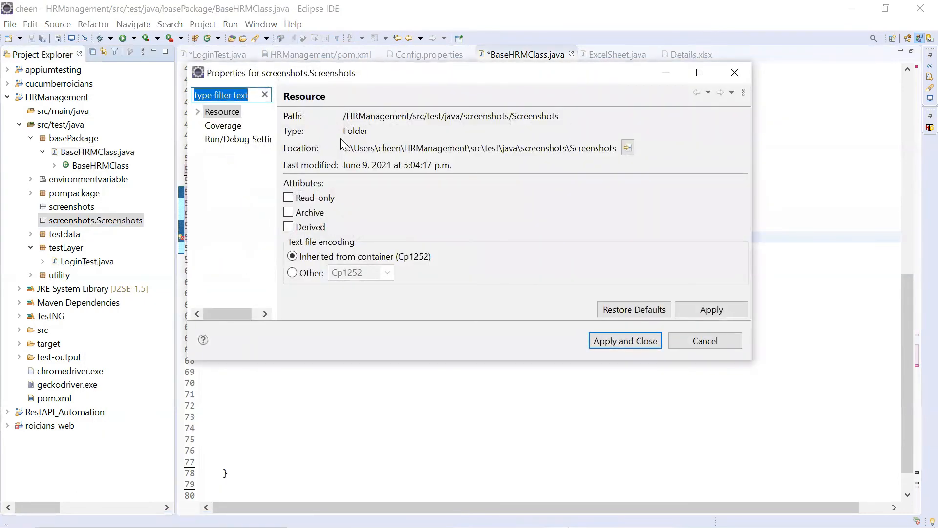
pyautogui.tripleClick(479, 148)
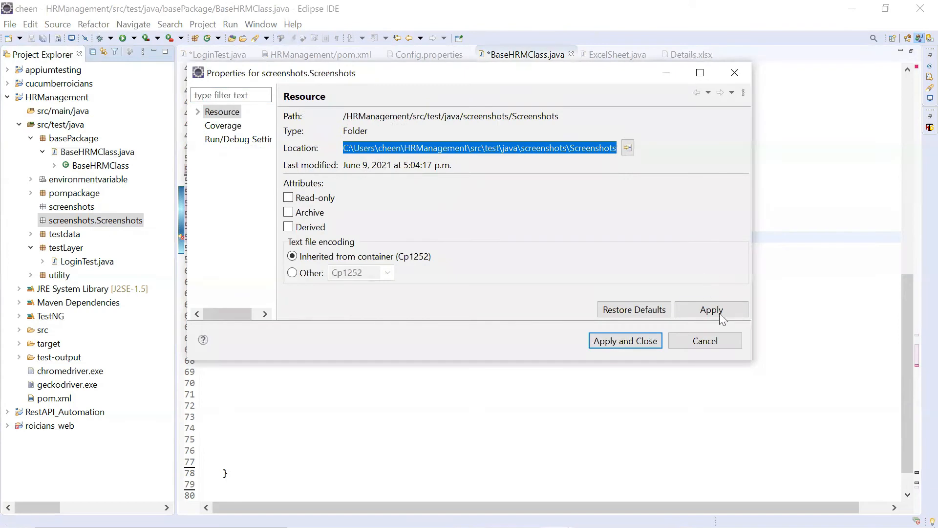
pyautogui.click(704, 340)
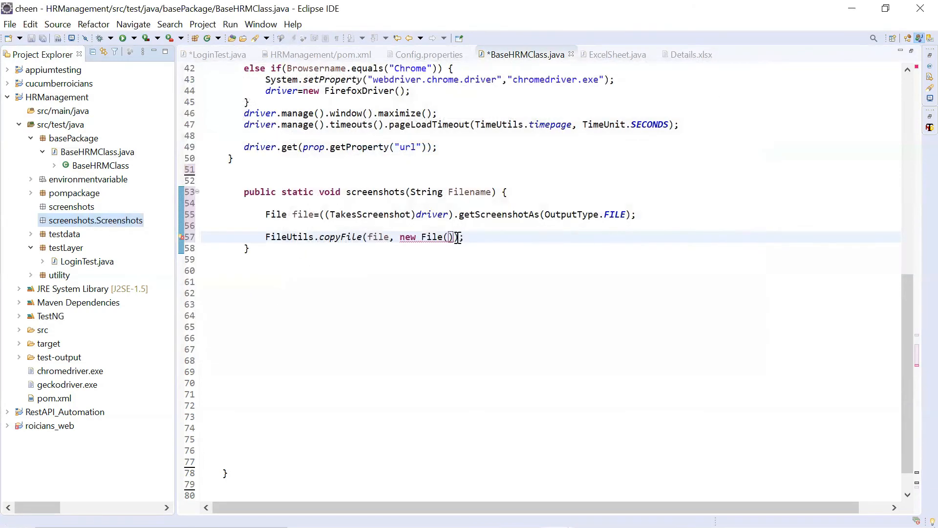
# Step: Make the destination the quoted Screenshots folder path plus Filename plus a ".jpg" extension
pyautogui.write('""')
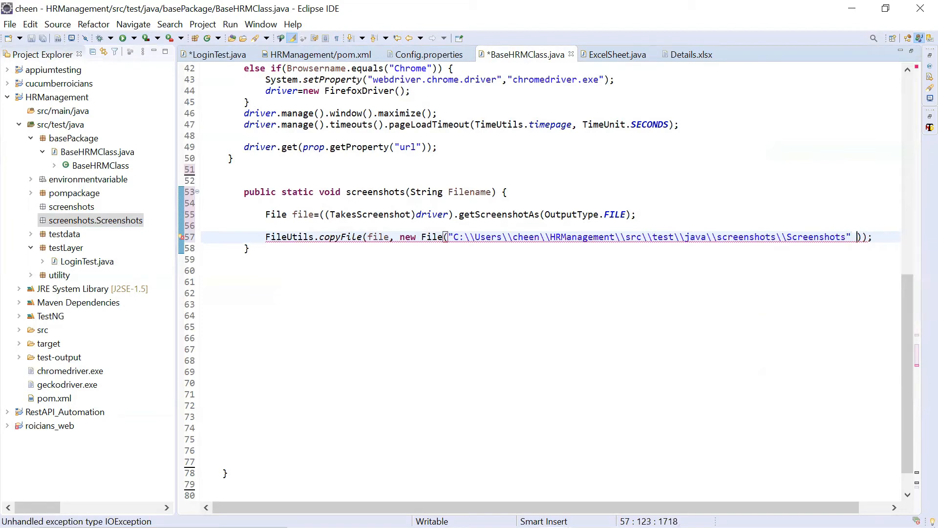
pyautogui.press('Backspace')
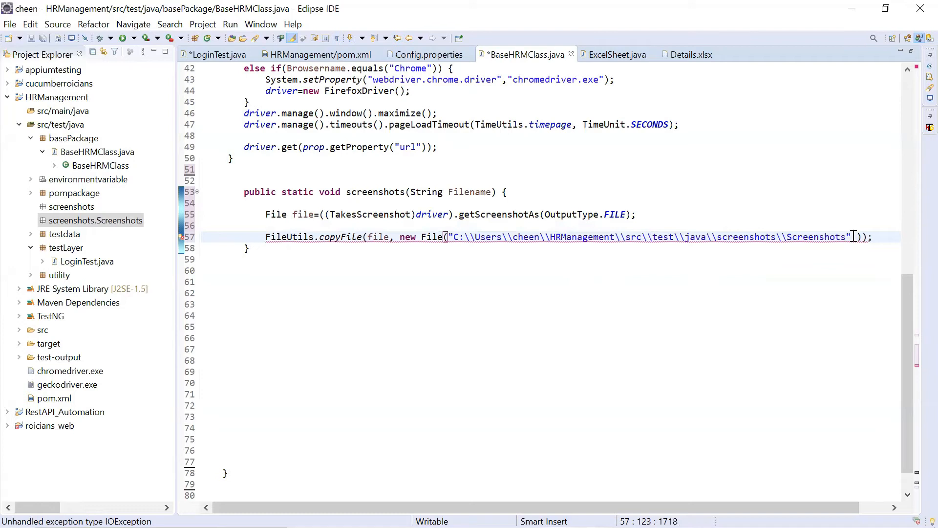
pyautogui.write('+')
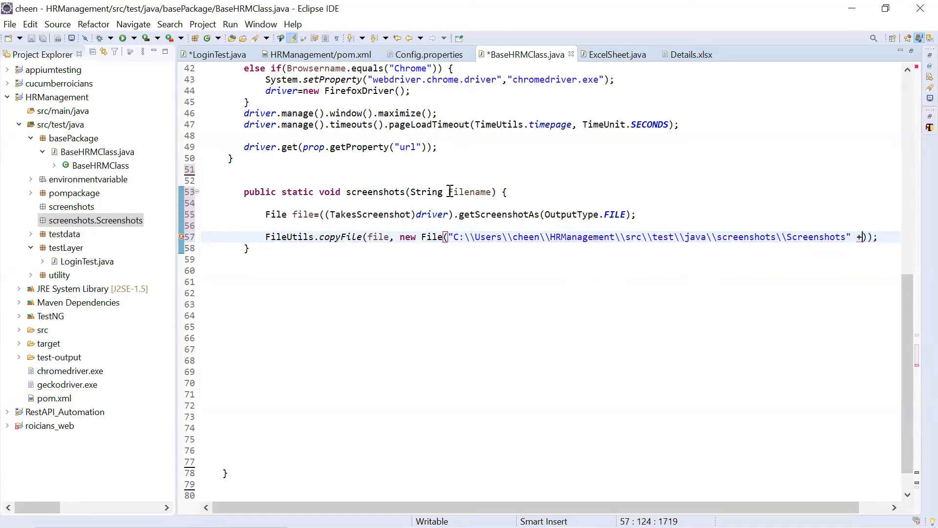
pyautogui.doubleClick(470, 191)
pyautogui.write('File')
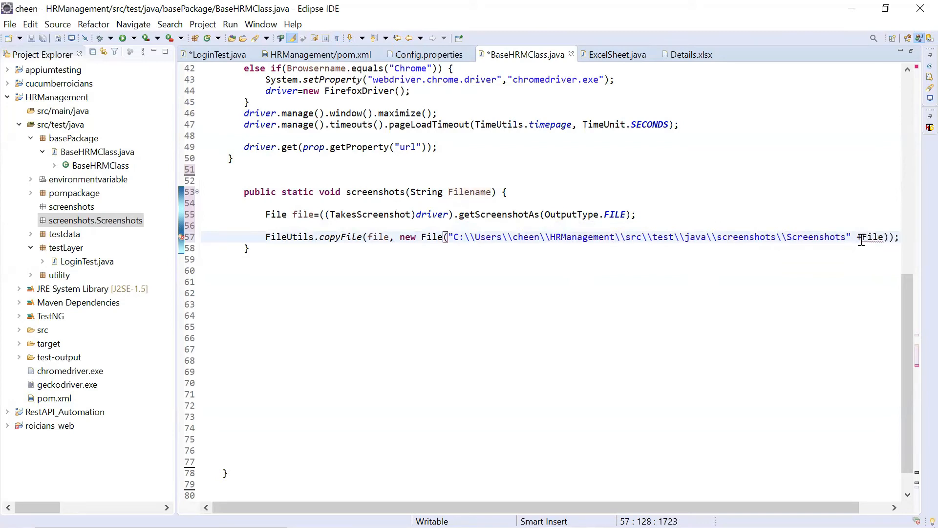
pyautogui.write('+Filename+".')
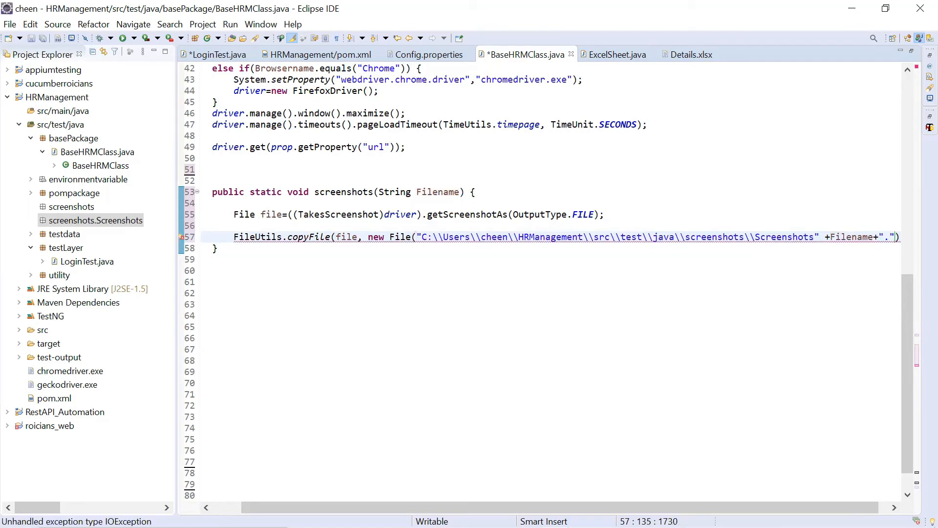
pyautogui.write('jp')
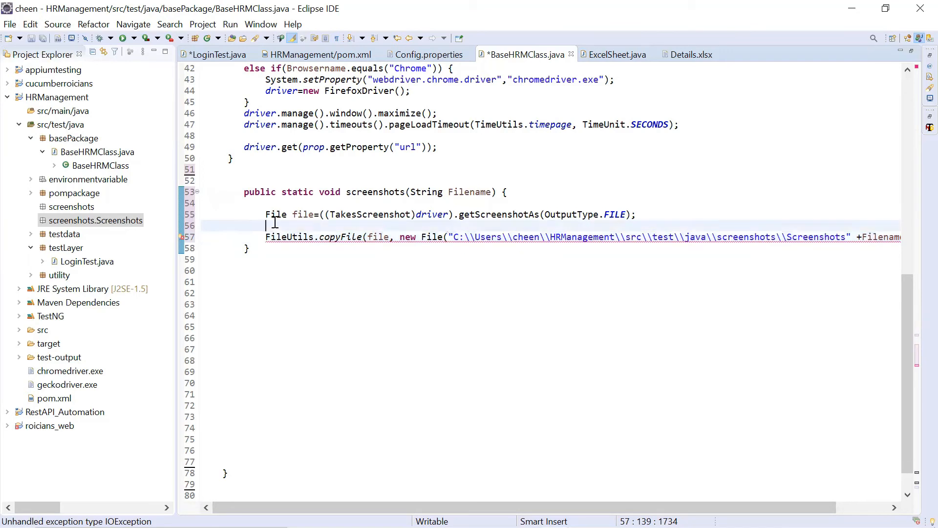
# Step: Wrap the copyFile call in try with a catch(IOException e) block calling e.printStackTrace()
pyautogui.write('try')
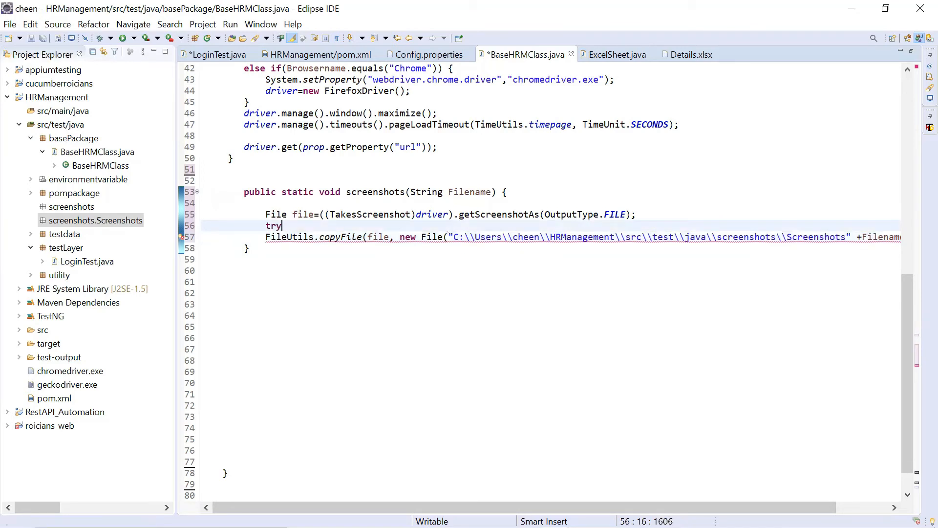
pyautogui.write('{')
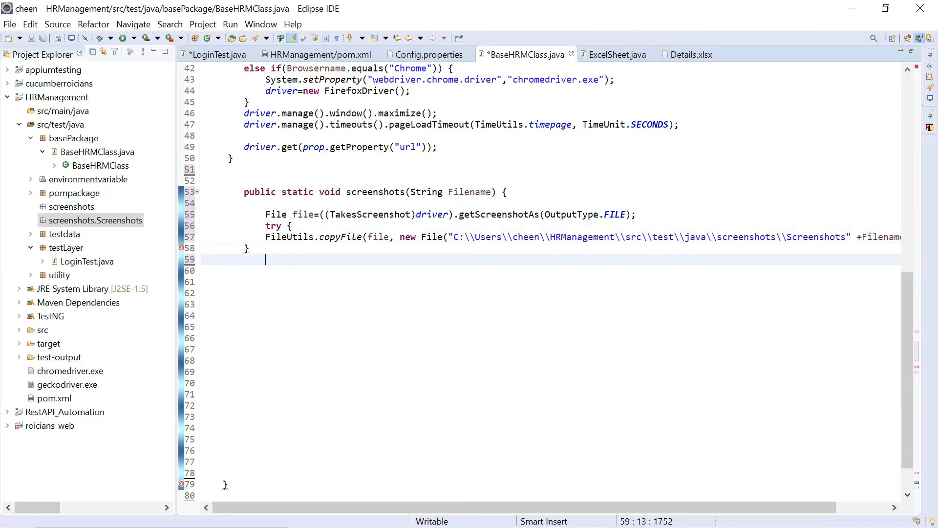
pyautogui.write('catch(I')
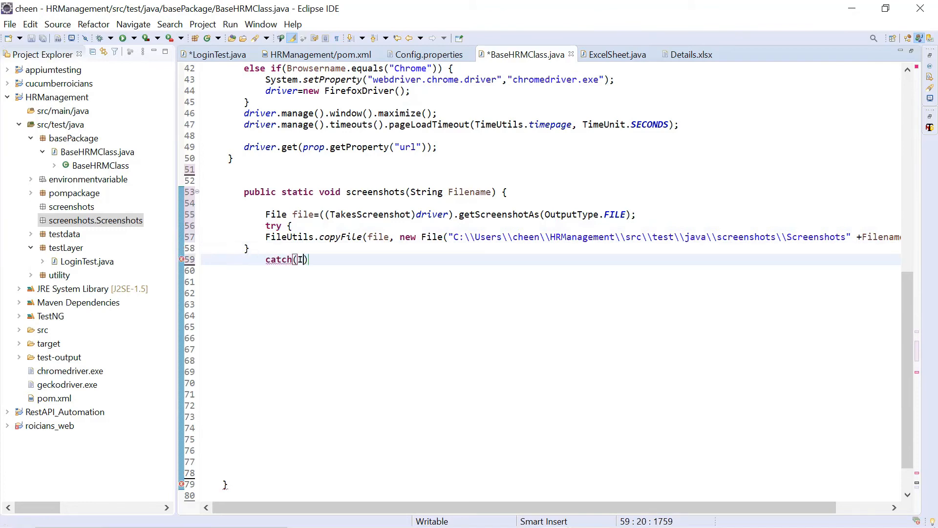
pyautogui.write('OExc')
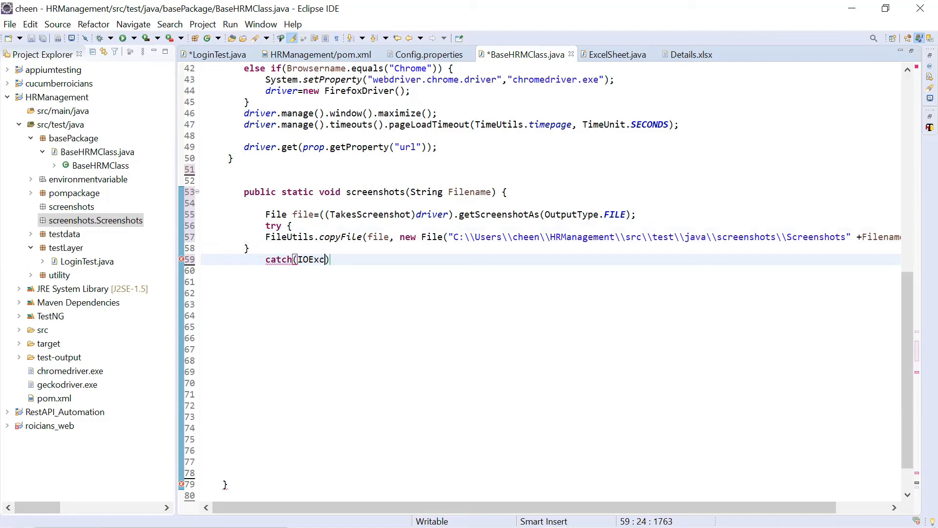
pyautogui.write('eption e')
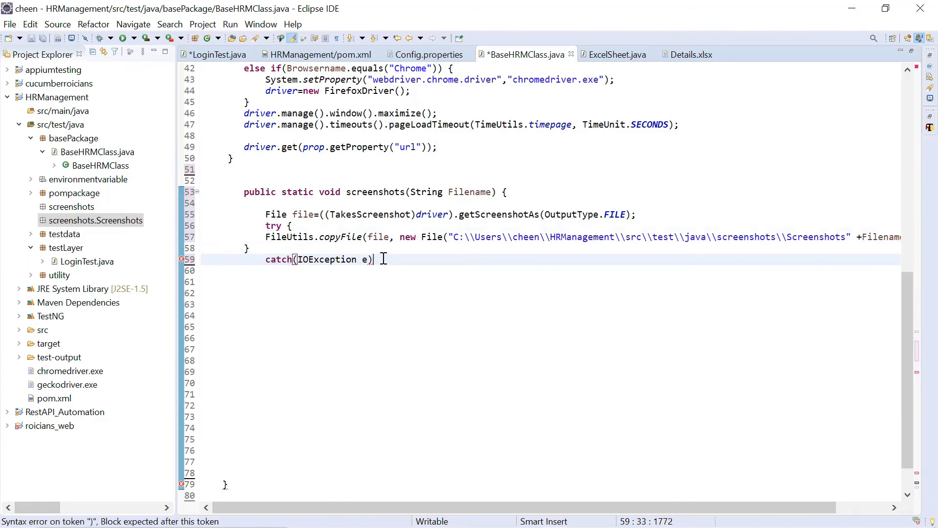
pyautogui.write('{')
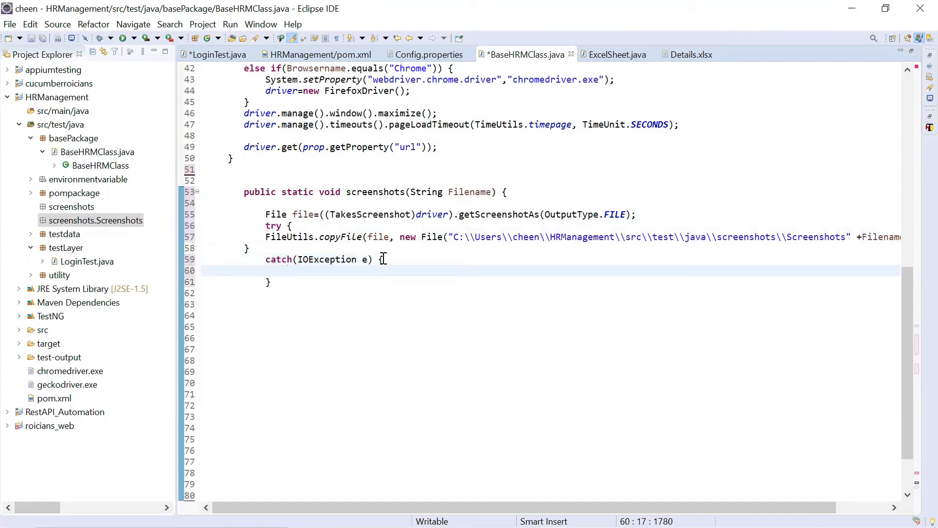
pyautogui.write('e.')
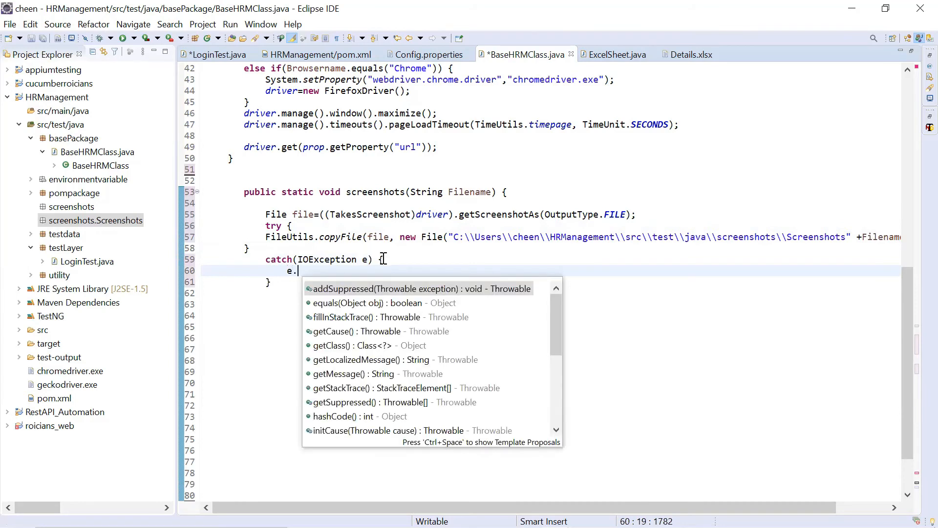
pyautogui.moveTo(339, 388)
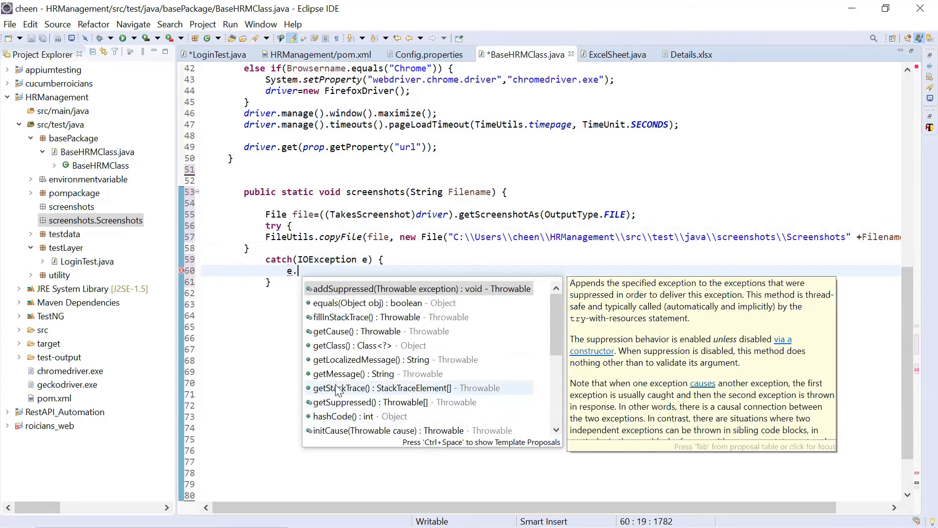
pyautogui.write('printStackTrace();')
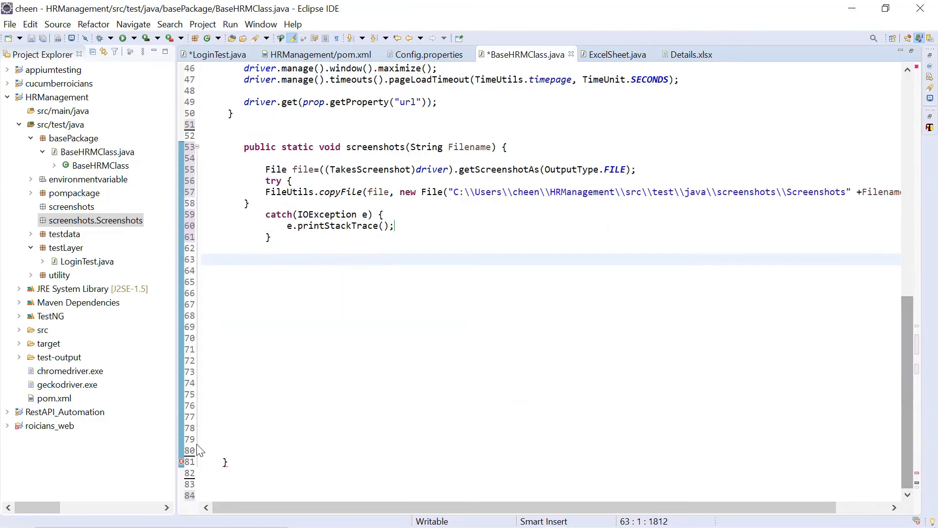
# Step: Add the missing closing brace at the end of BaseHRMClass to clear the syntax error
pyautogui.click(240, 461)
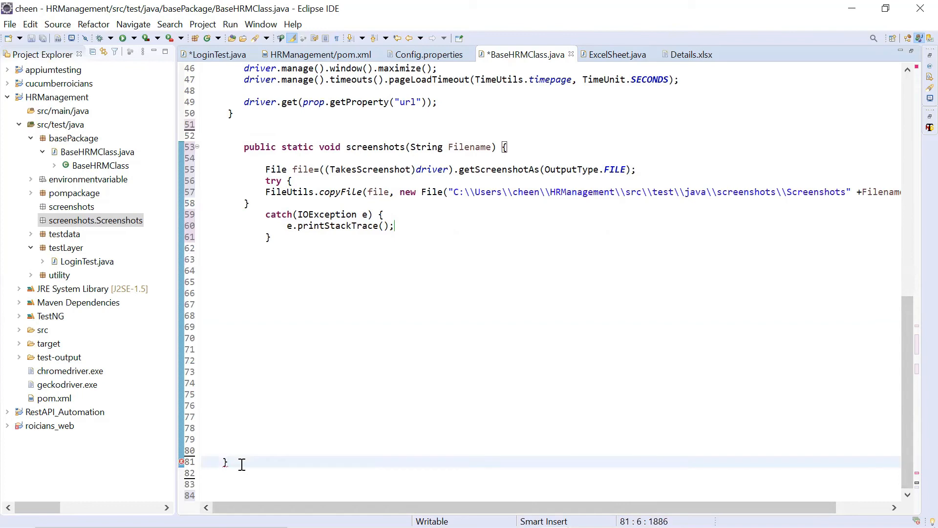
pyautogui.write('}')
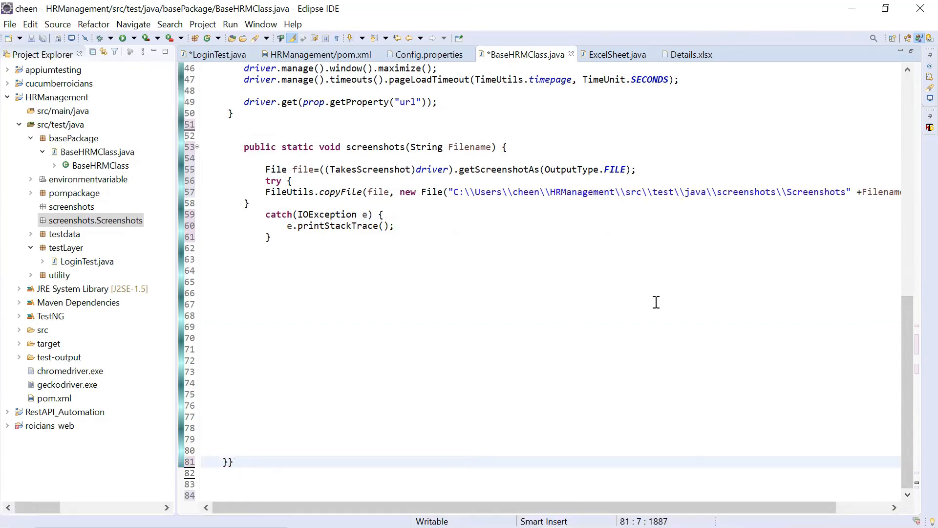
pyautogui.click(323, 147)
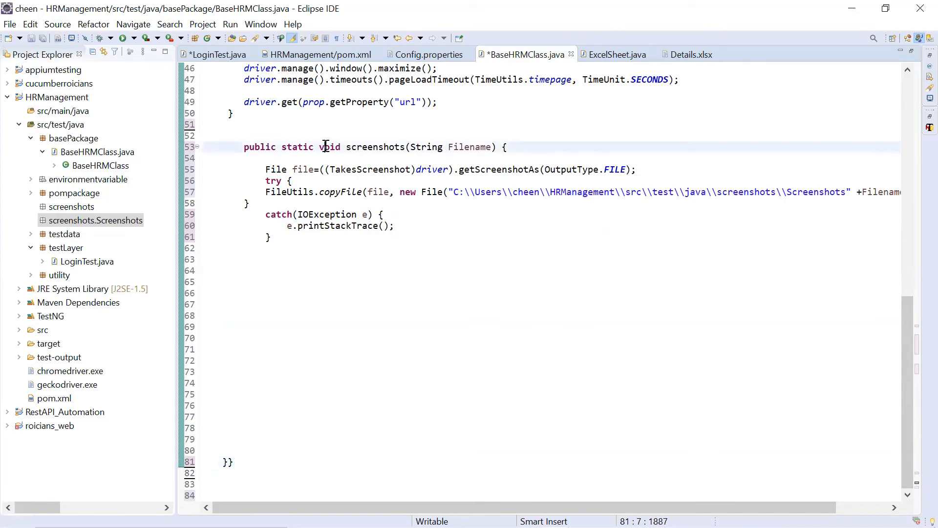
pyautogui.moveTo(323, 147); pyautogui.dragTo(496, 147)
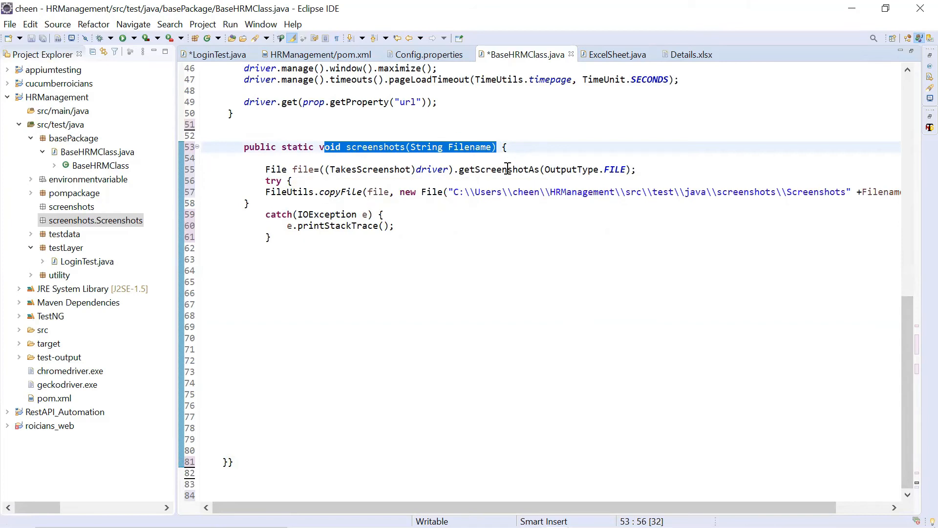
pyautogui.moveTo(532, 172)
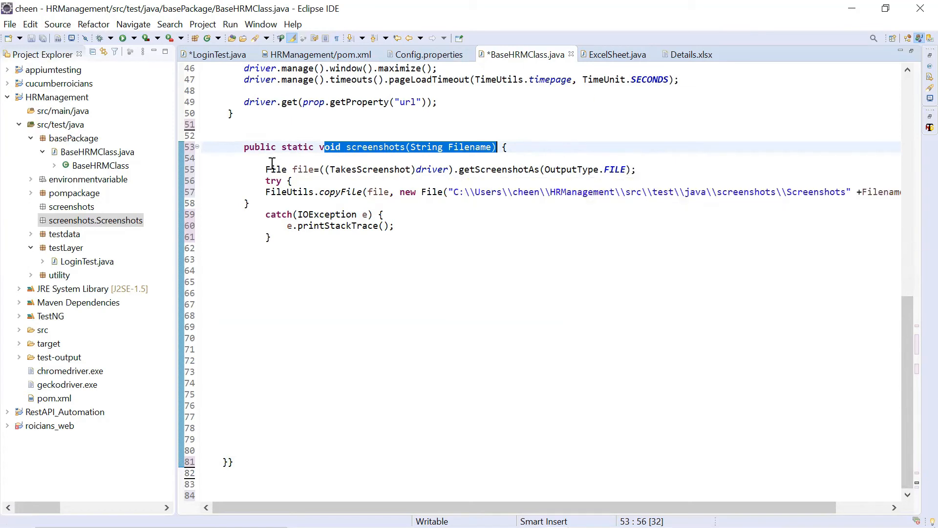
pyautogui.doubleClick(276, 169)
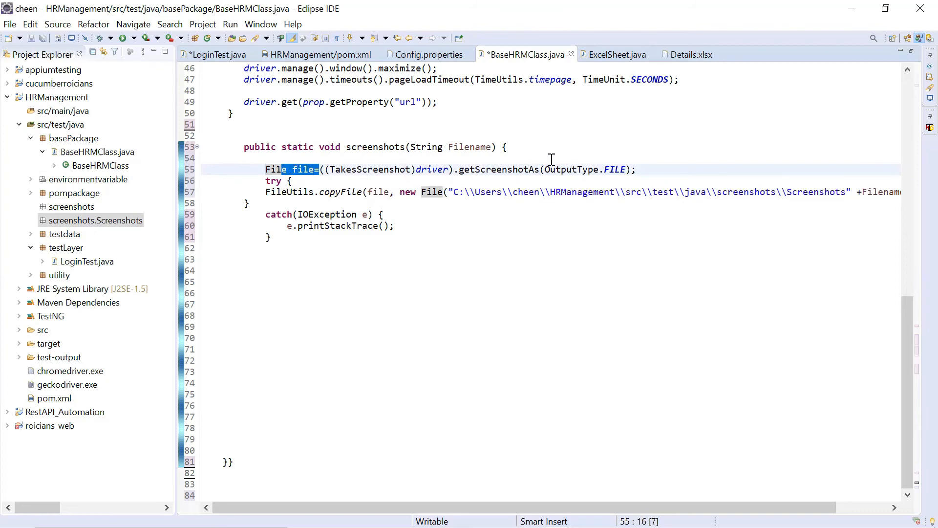
pyautogui.moveTo(324, 157)
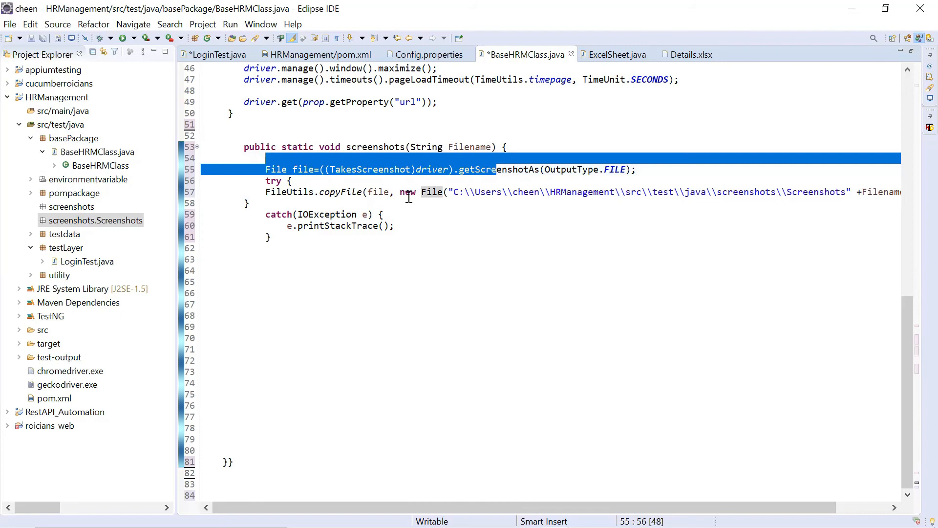
pyautogui.moveTo(458, 209)
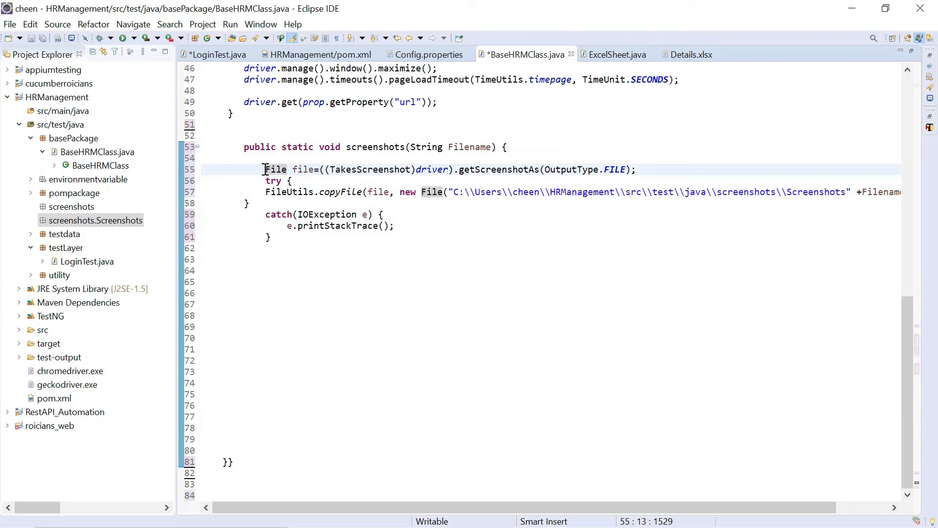
pyautogui.doubleClick(275, 169)
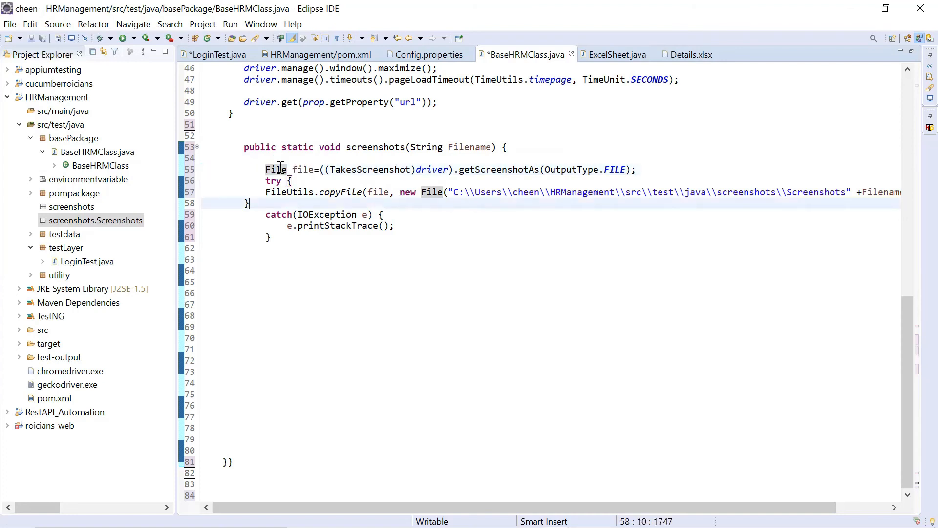
pyautogui.moveTo(425, 191)
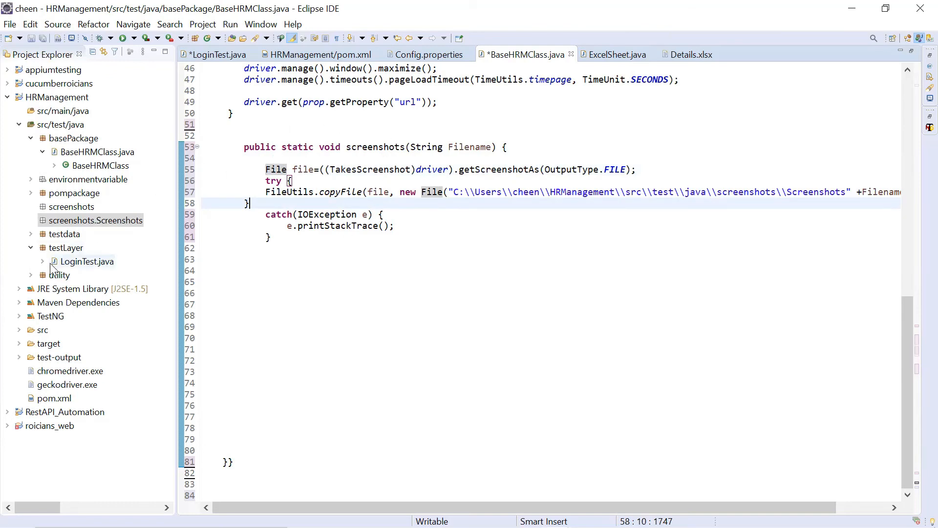
pyautogui.click(89, 261)
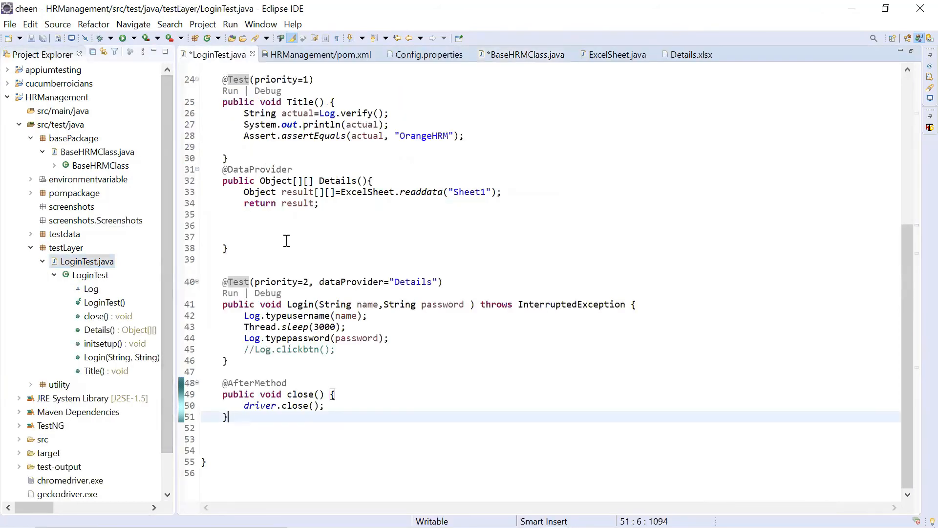
pyautogui.moveTo(851, 282)
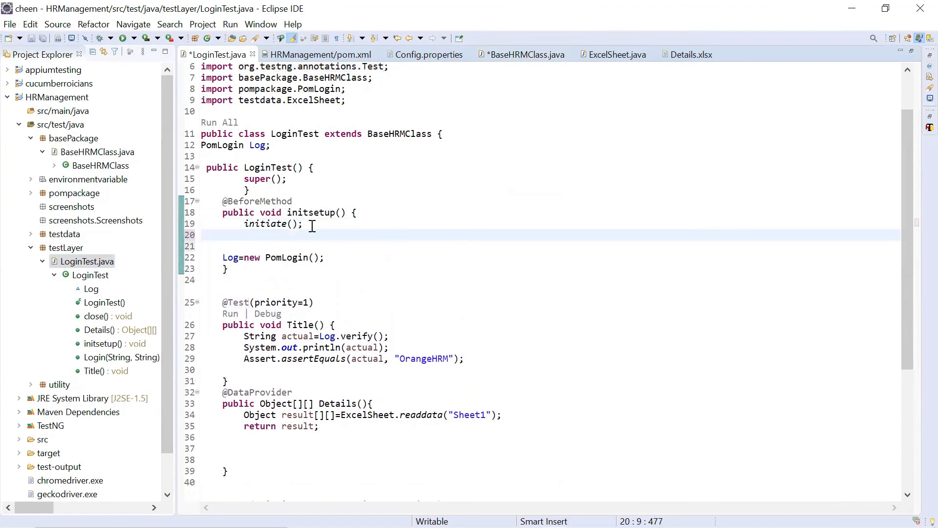
# Step: In LoginTest's initsetup(), call screenshots("Login") right after initiate()
pyautogui.write('scr')
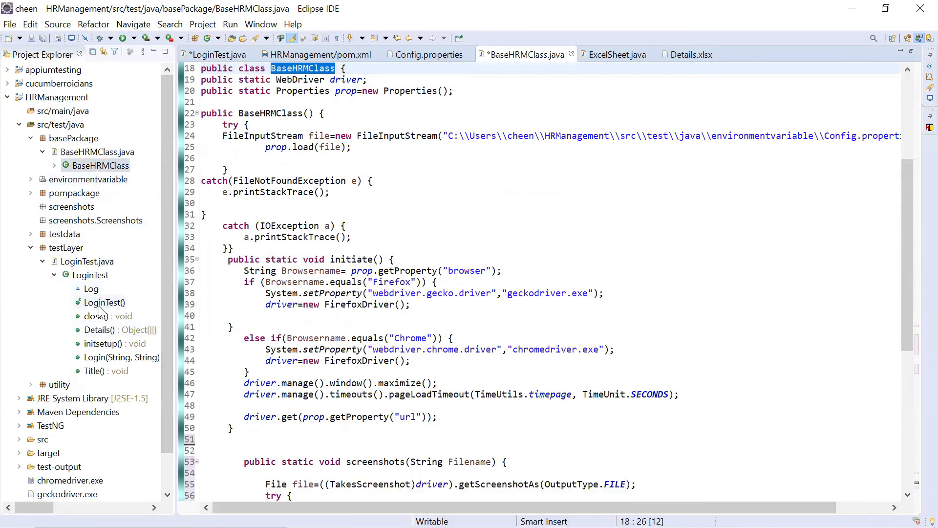
pyautogui.click(218, 55)
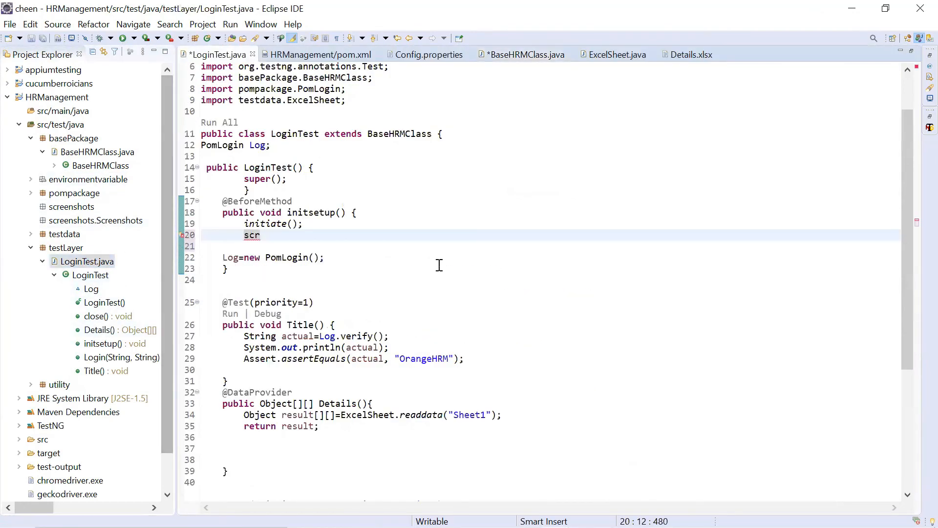
pyautogui.write('een')
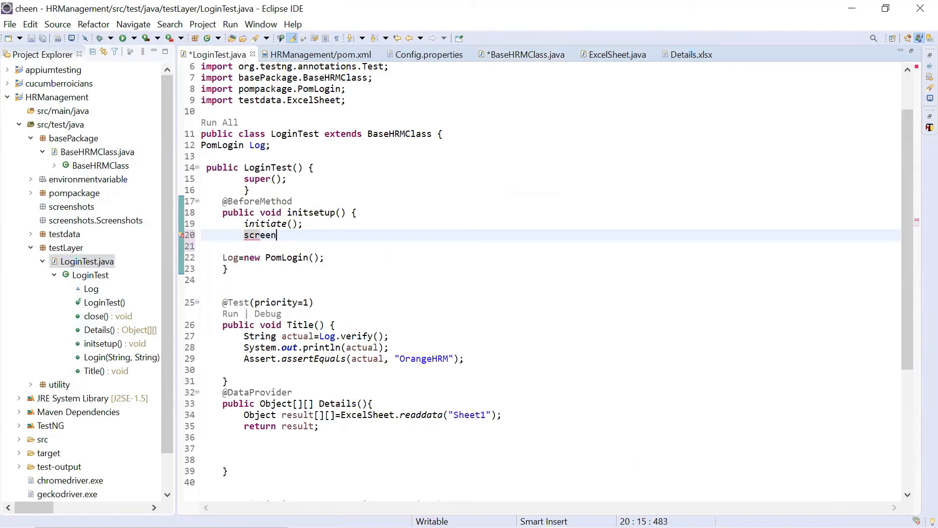
pyautogui.write('shots')
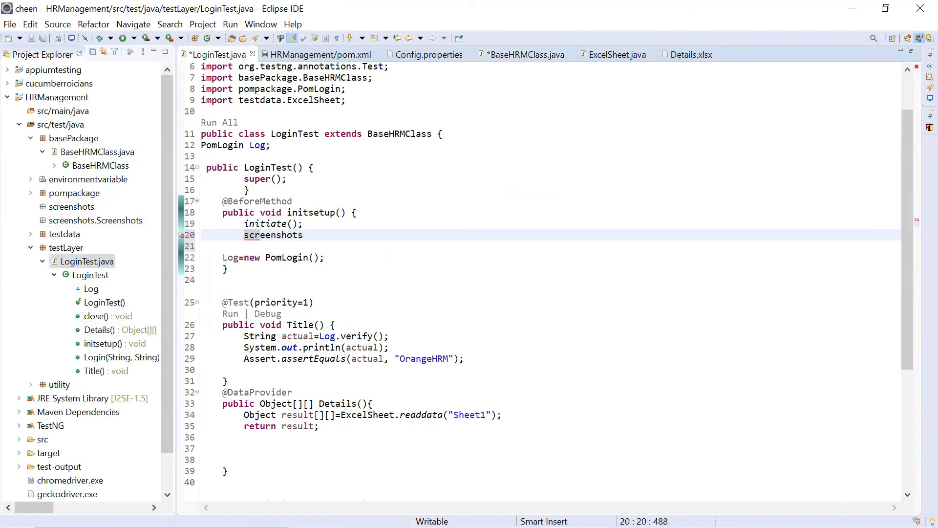
pyautogui.write('();')
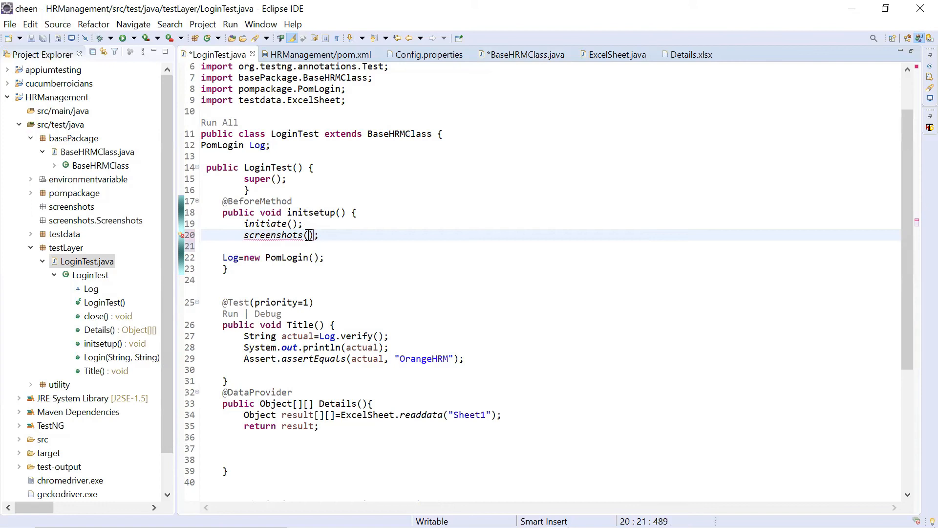
pyautogui.moveTo(542, 385)
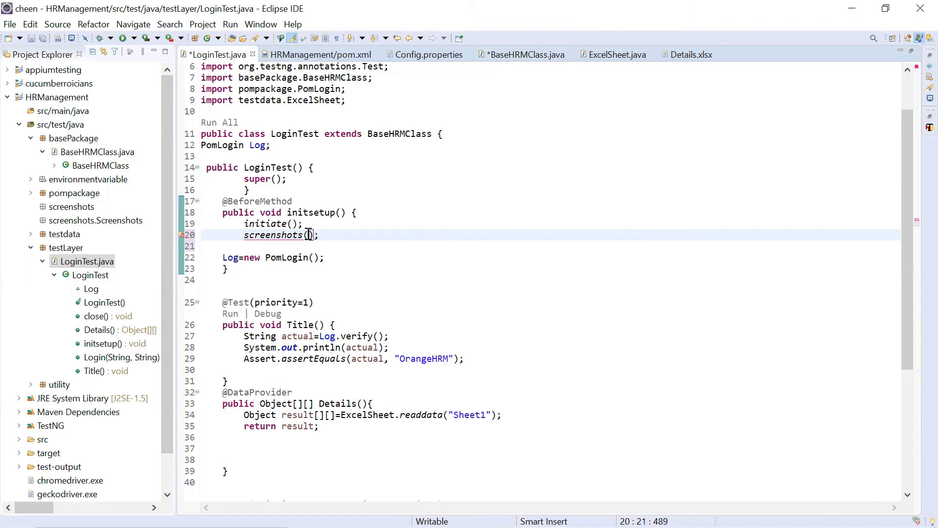
pyautogui.write('Login"')
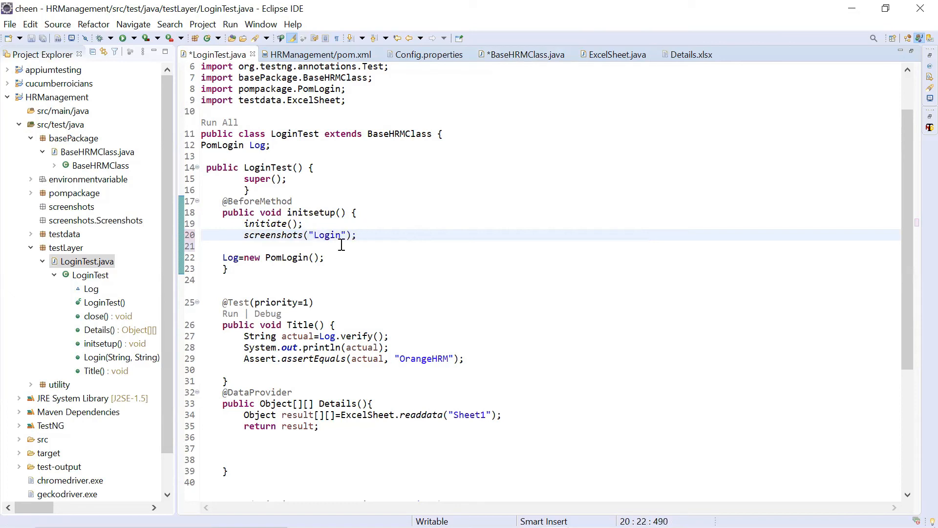
pyautogui.moveTo(388, 240)
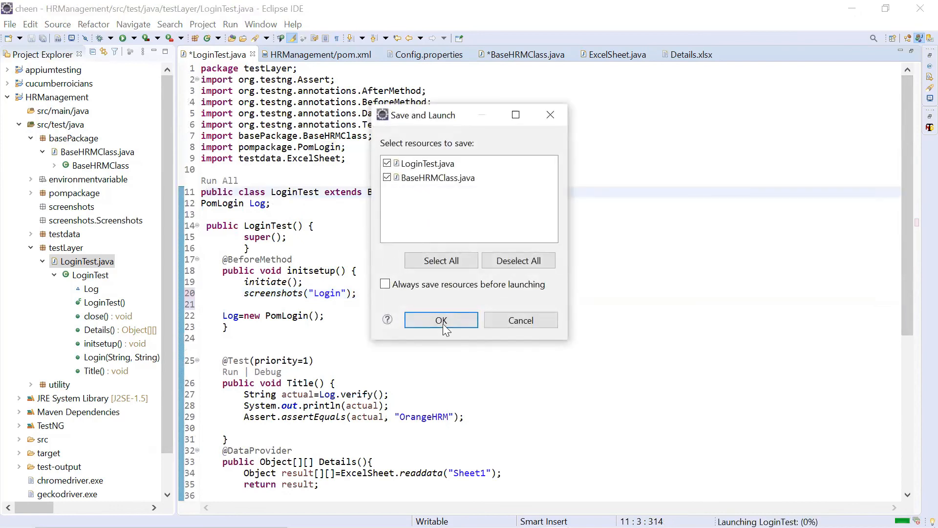
# Step: Confirm the Save and Launch dialog so LoginTest.java and BaseHRMClass.java are saved and the TestNG run starts
pyautogui.click(440, 320)
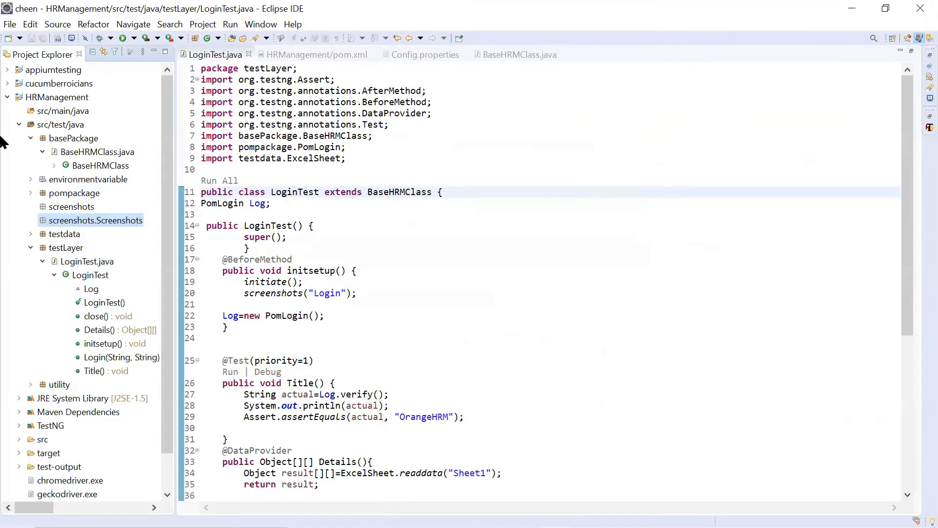
# Step: Refresh the HRManagement project so ScreenshotsLogin.jpg appears in the screenshots package
pyautogui.click(72, 207)
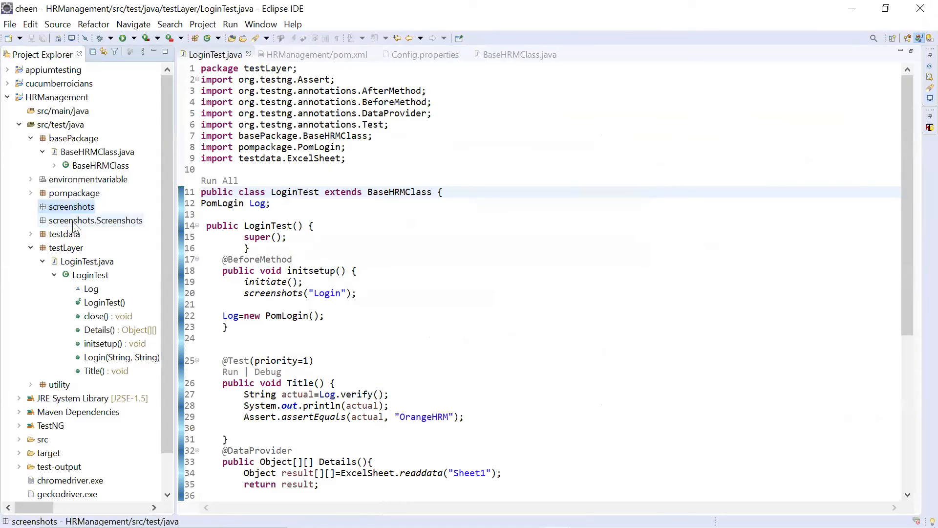
pyautogui.click(95, 220)
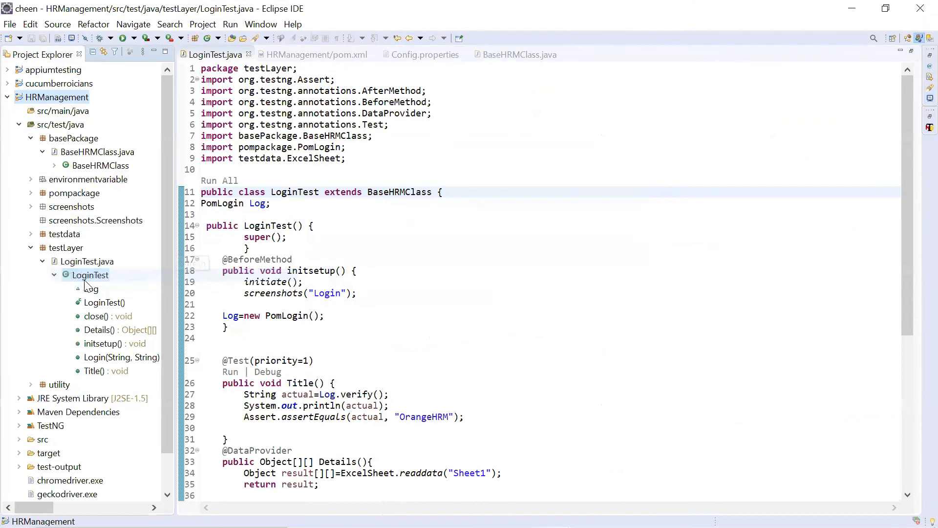
pyautogui.click(71, 206)
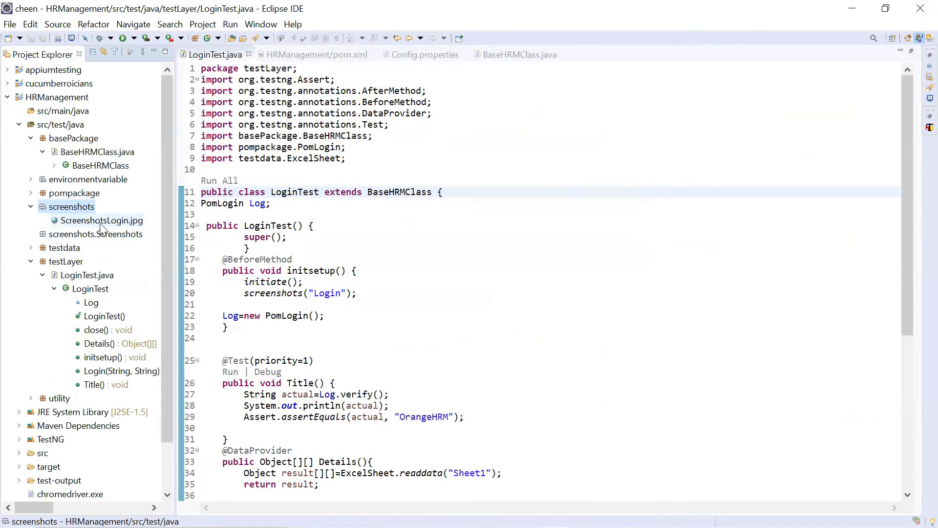
# Step: Open ScreenshotsLogin.jpg's Properties and follow its Location link to the folder on disk
pyautogui.rightClick(101, 220)
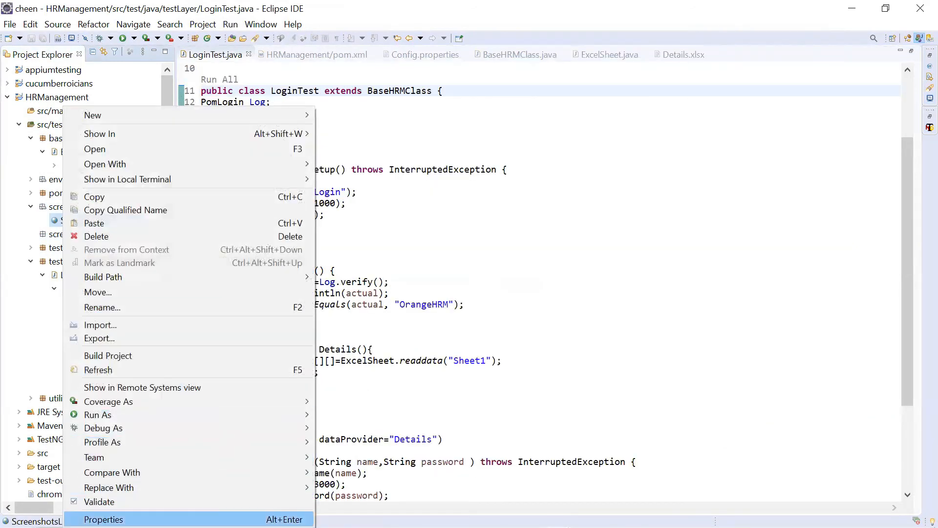
pyautogui.click(103, 519)
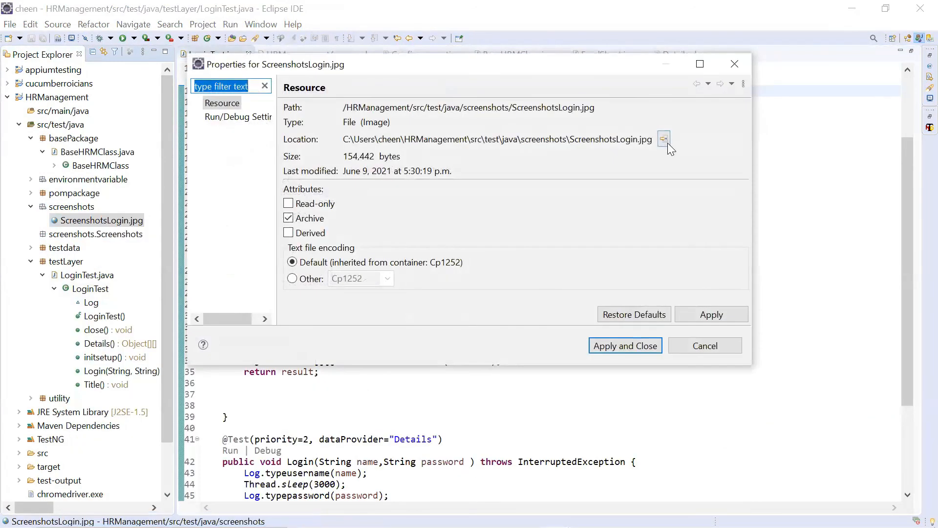
pyautogui.click(663, 139)
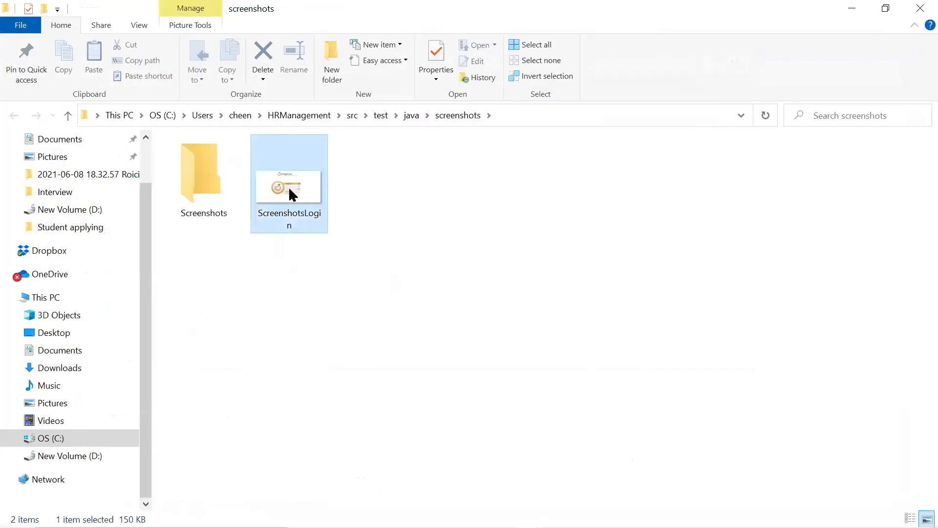
# Step: Open ScreenshotsLogin in Photos to view the captured OrangeHRM login page
pyautogui.doubleClick(289, 187)
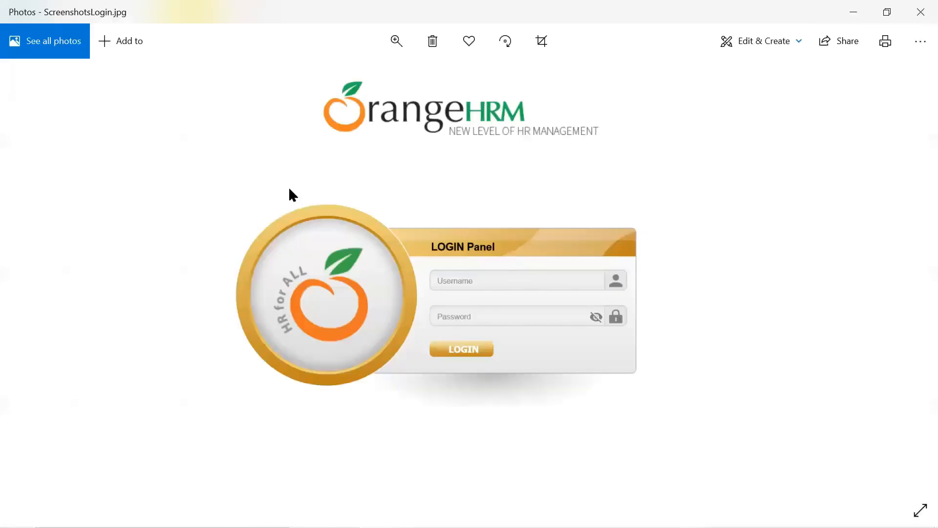
pyautogui.moveTo(699, 265)
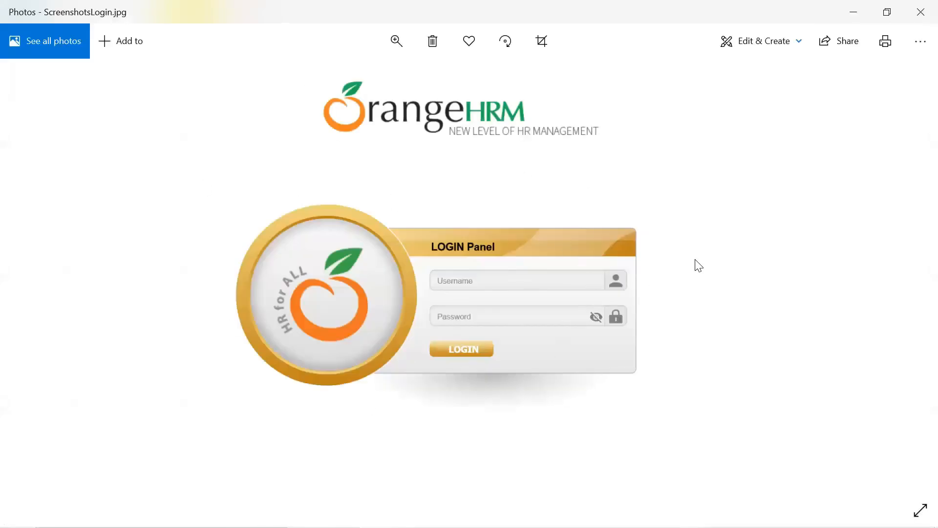
pyautogui.moveTo(720, 389)
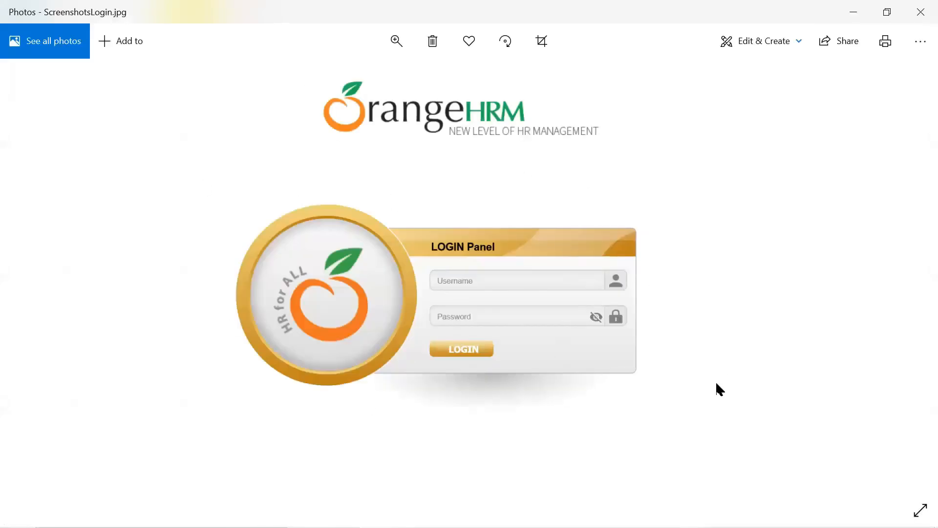